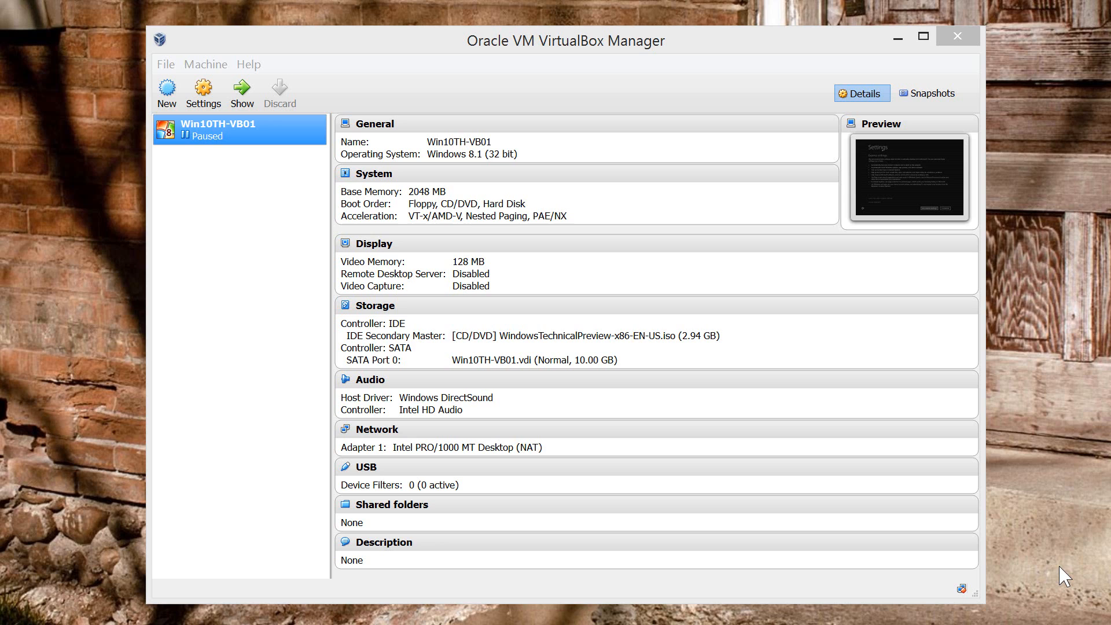
mouse_move(991, 509)
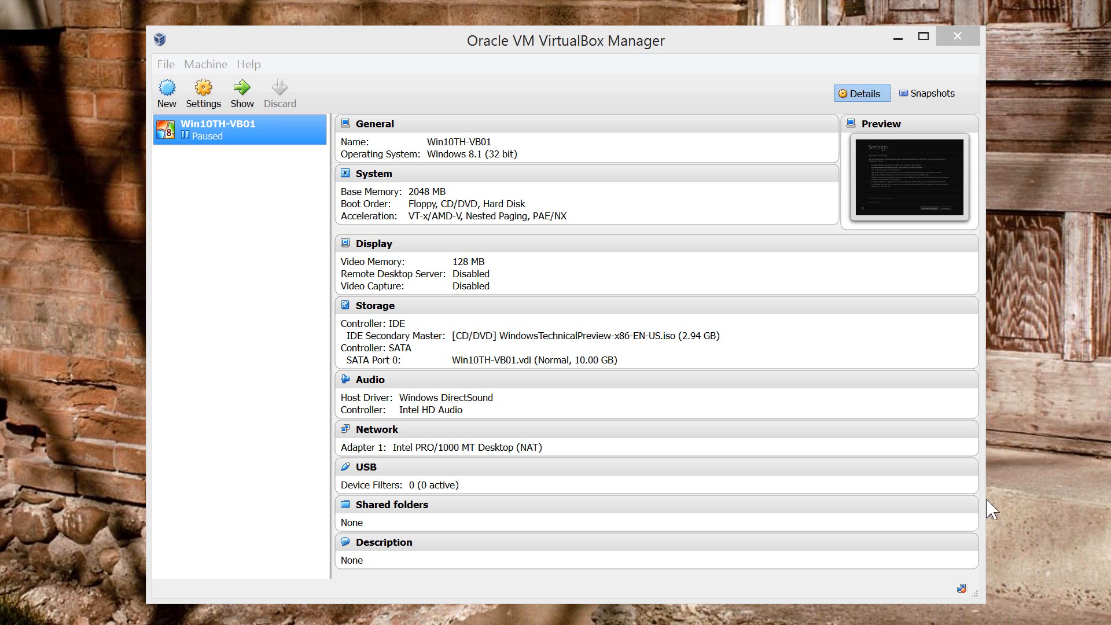
mouse_move(819, 412)
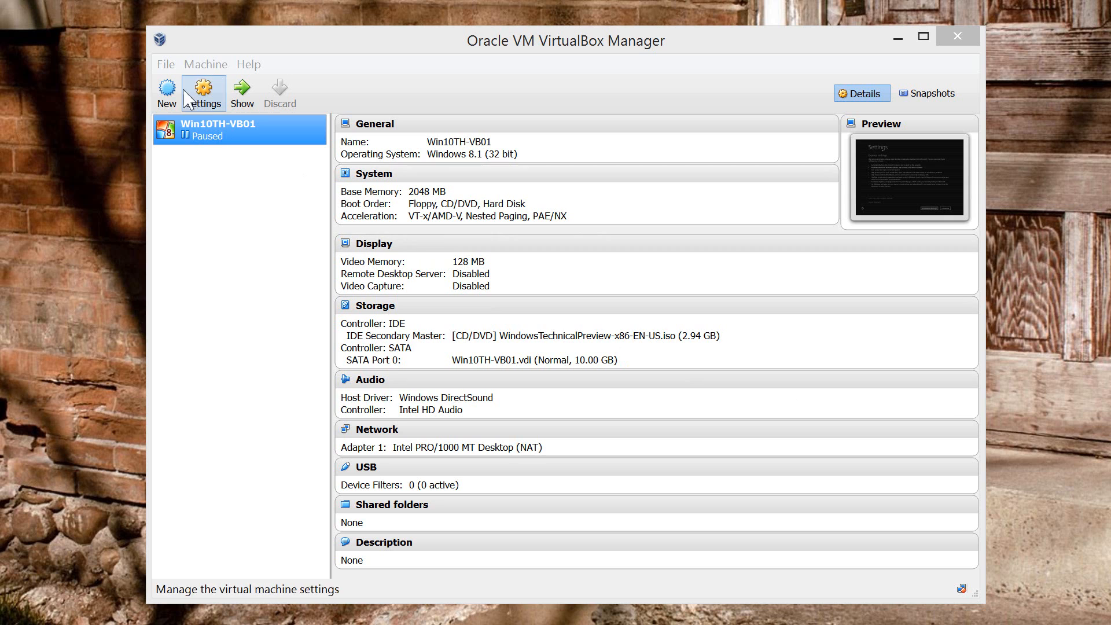
Step: Start a new machine with version Windows 8.1 (32 bit) and name it Win10TH-VB02
click(167, 93)
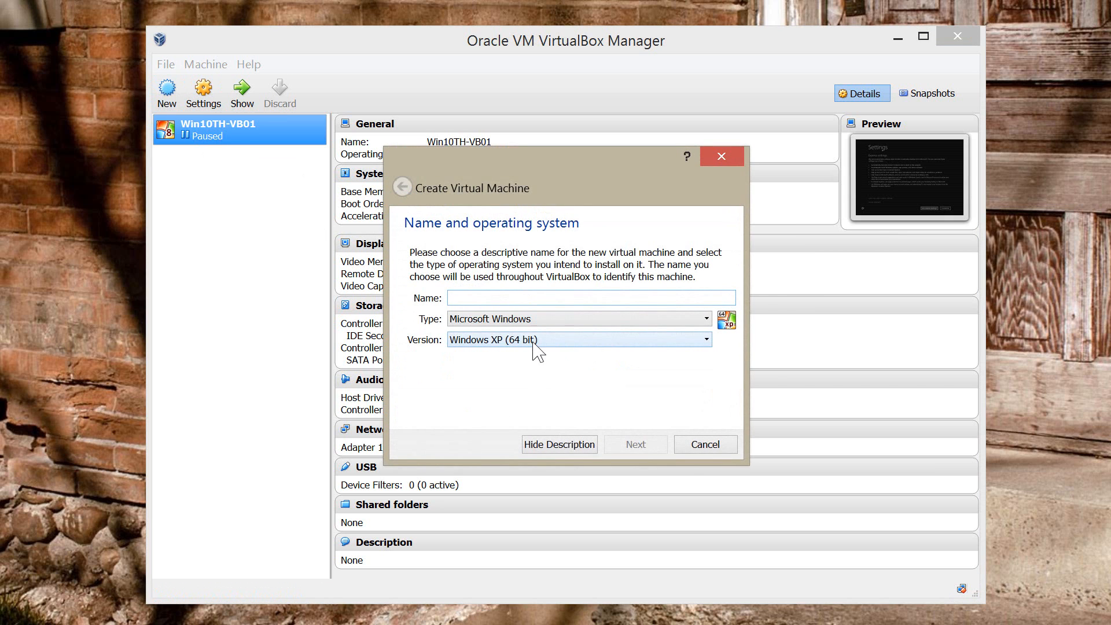
click(578, 339)
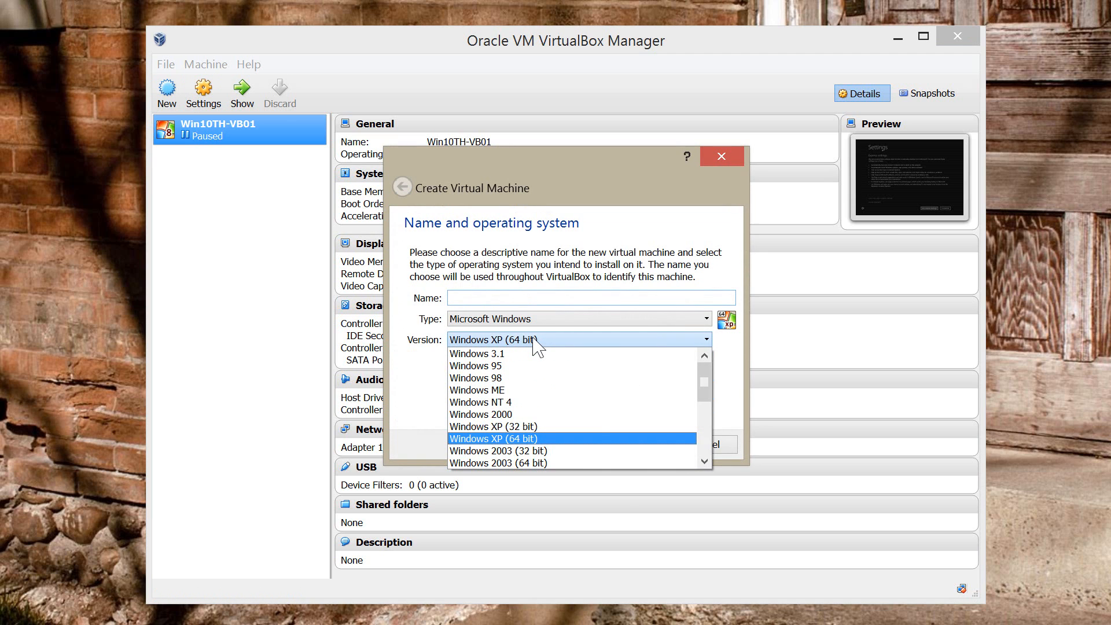
mouse_move(541, 348)
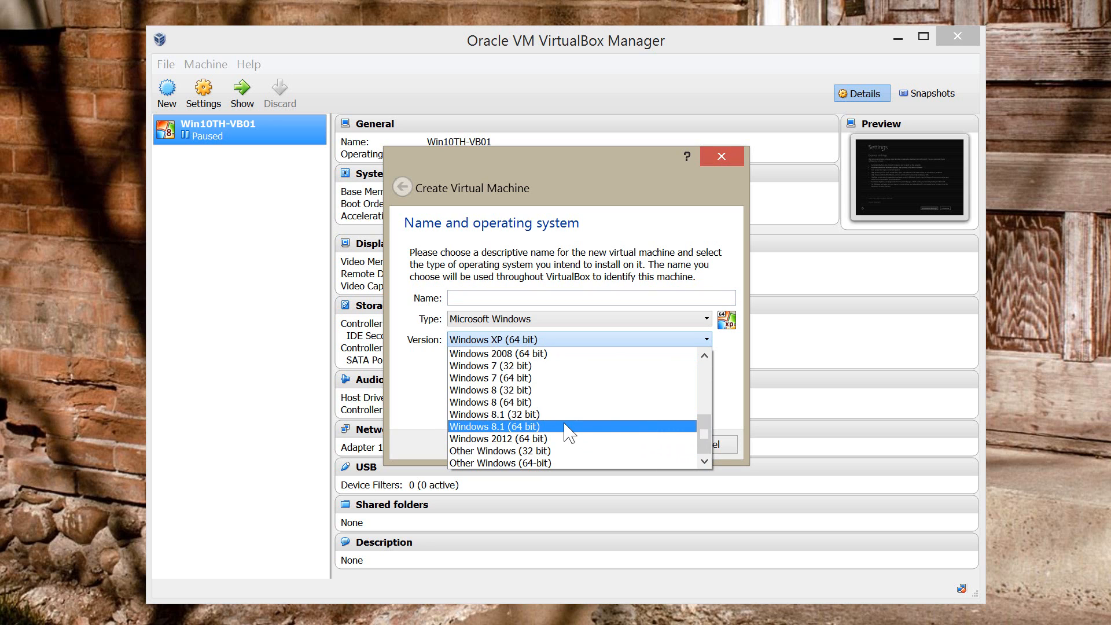
click(494, 414)
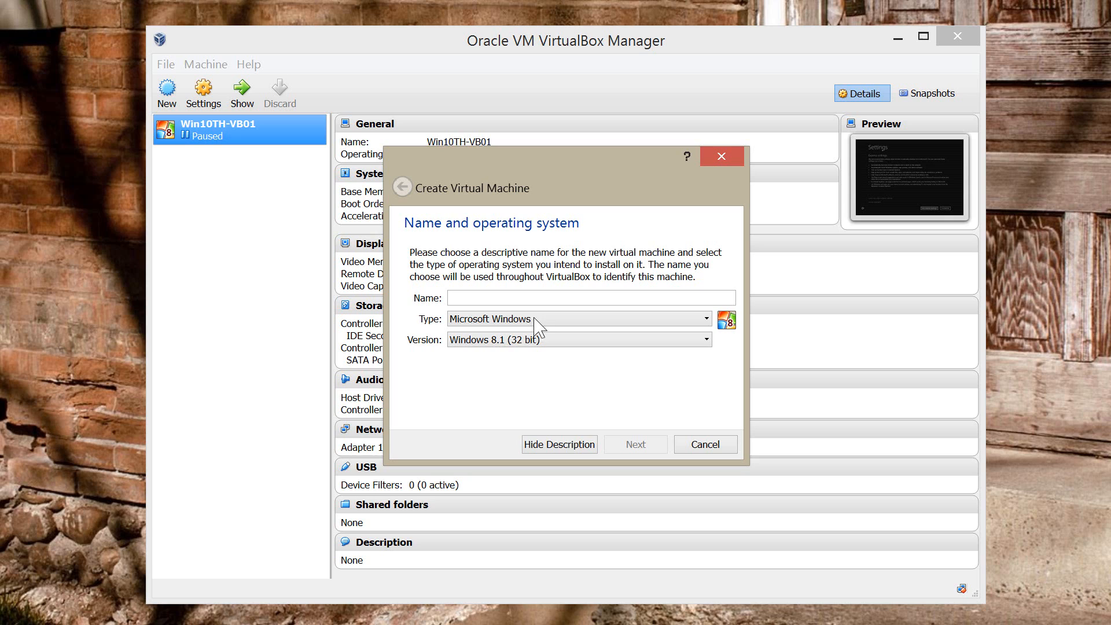
click(589, 297)
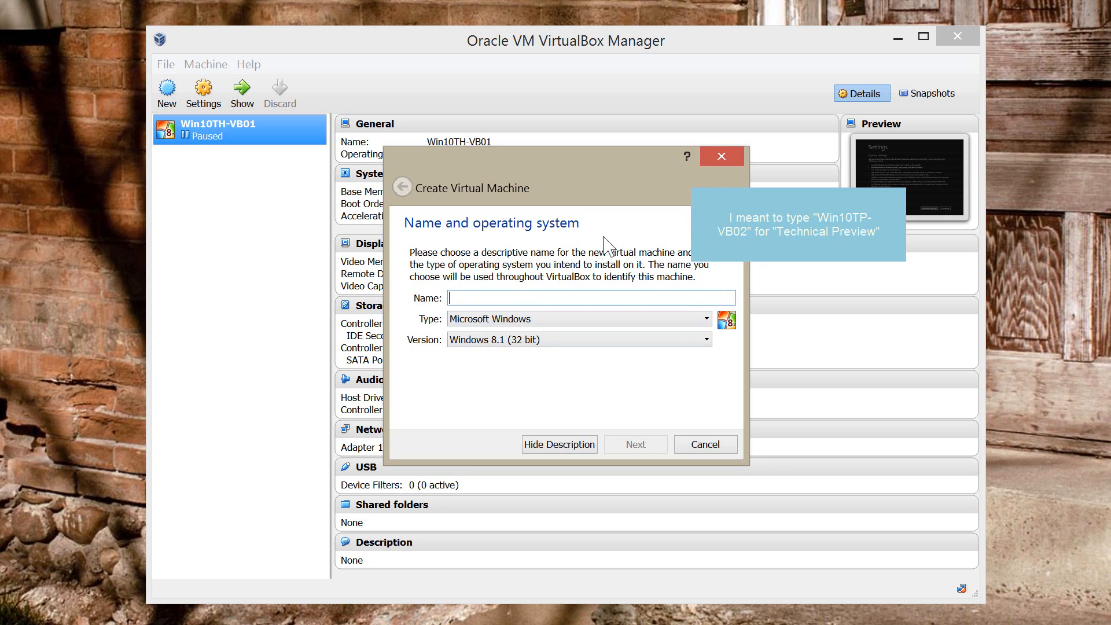
text(Win)
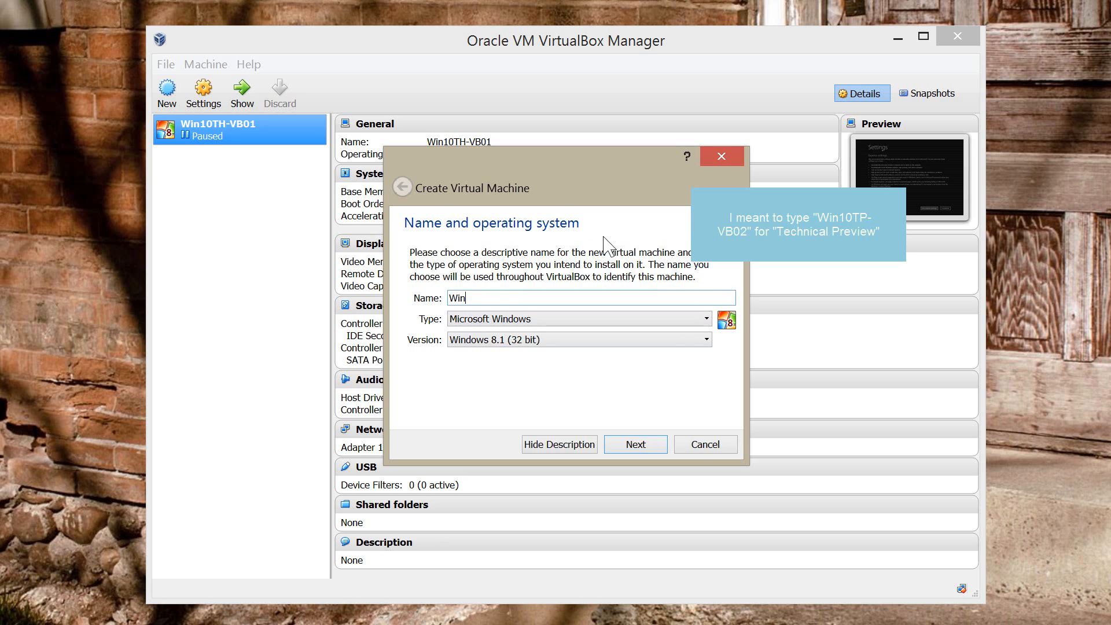
text(10TH-VB02)
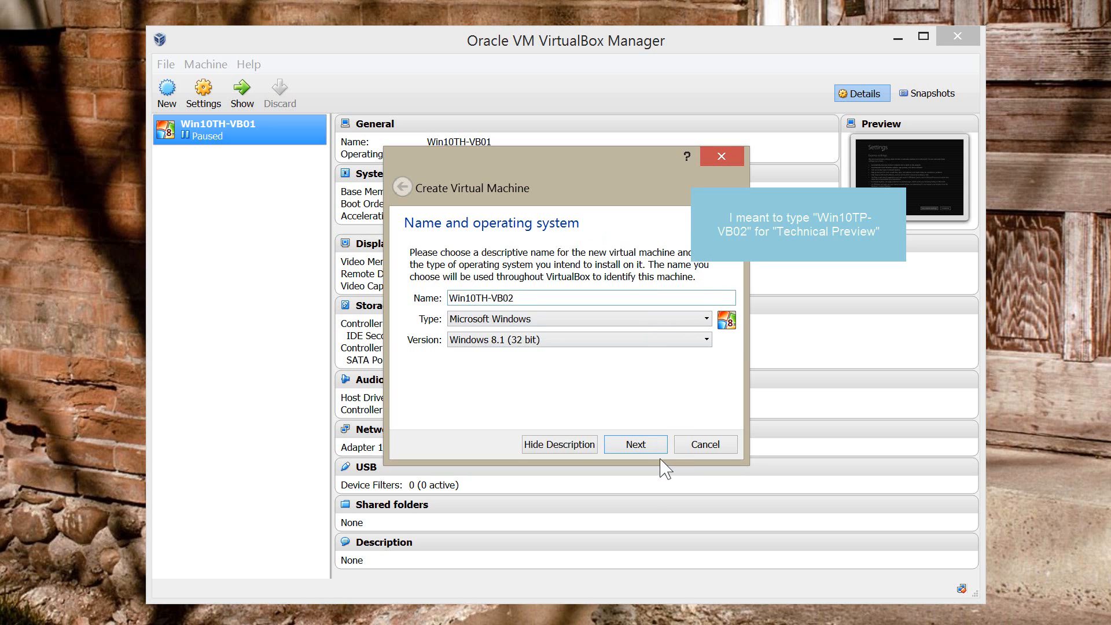
Step: Accept the name and OS, then set the machine's memory to 2048 MB
click(634, 444)
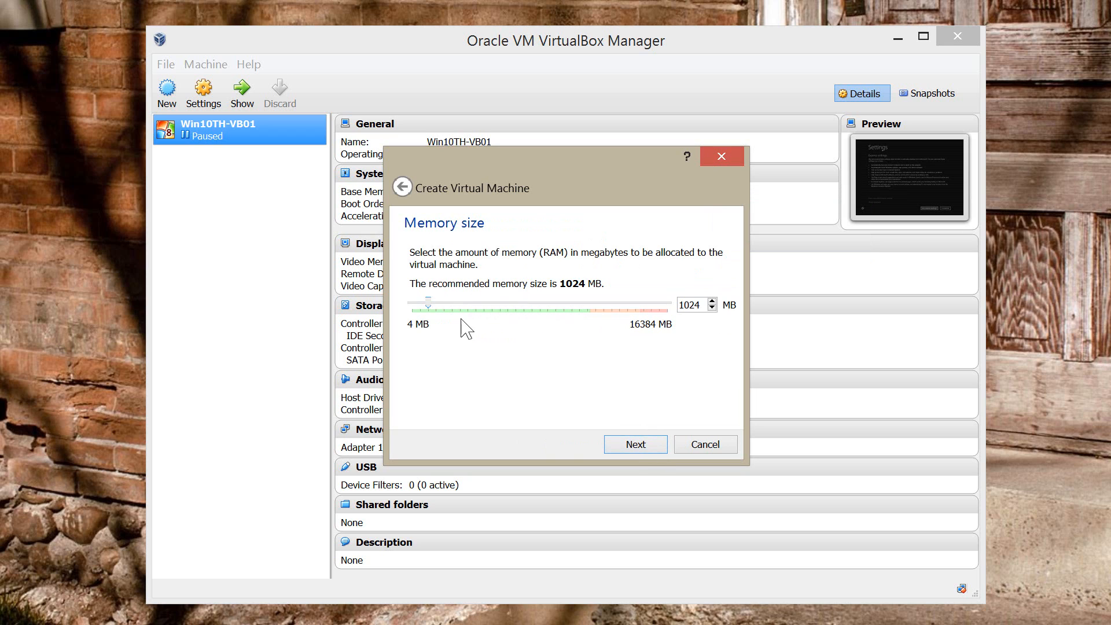
mouse_move(487, 336)
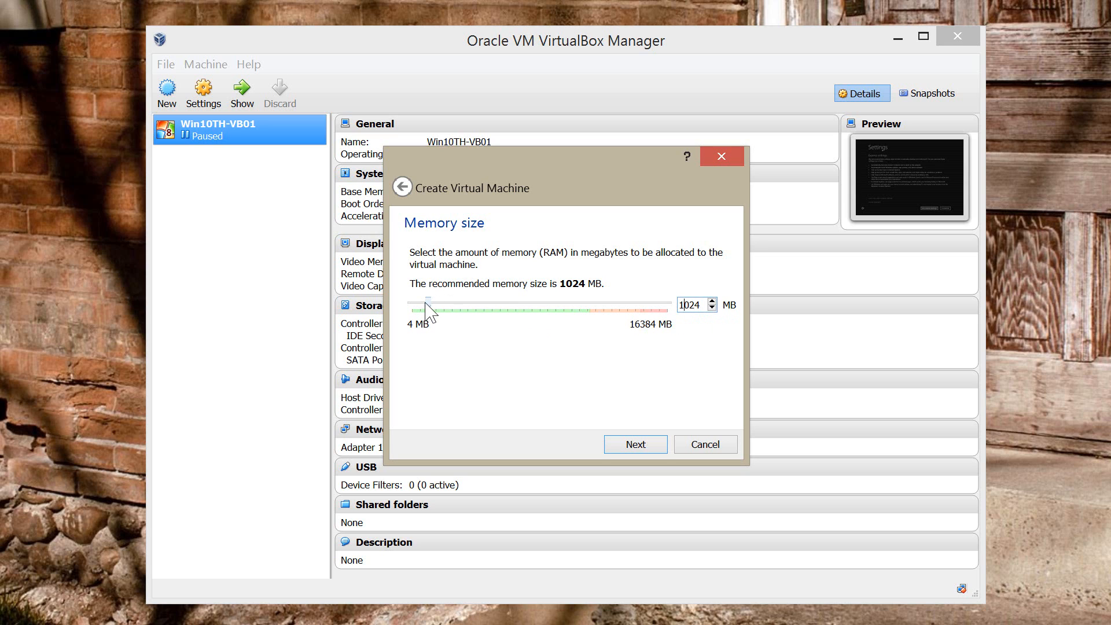
drag(424, 305, 437, 306)
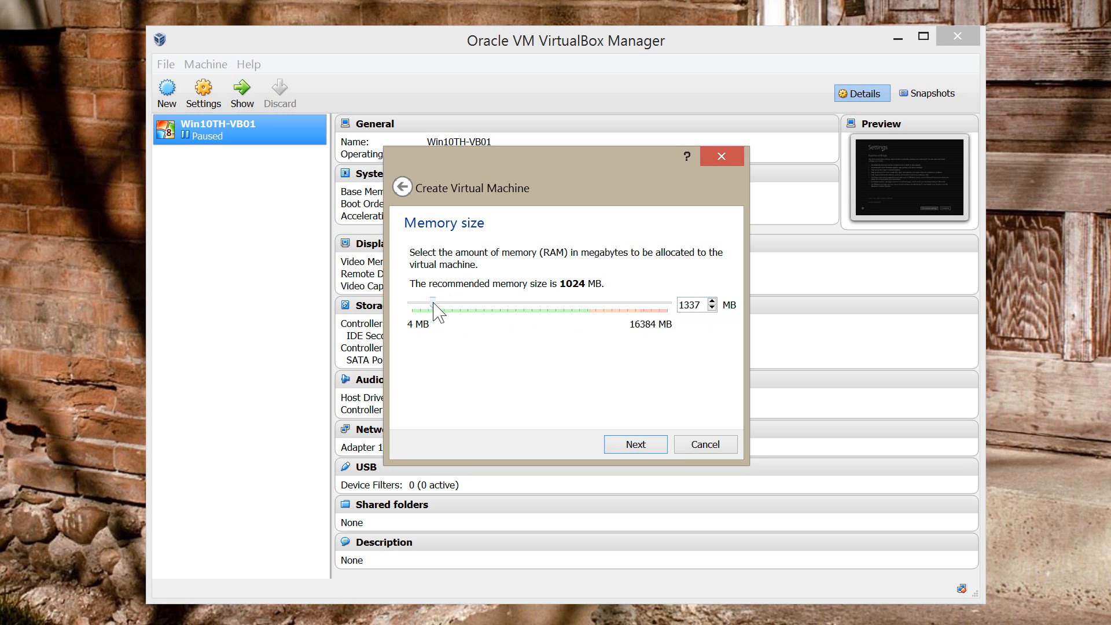
drag(432, 309, 443, 306)
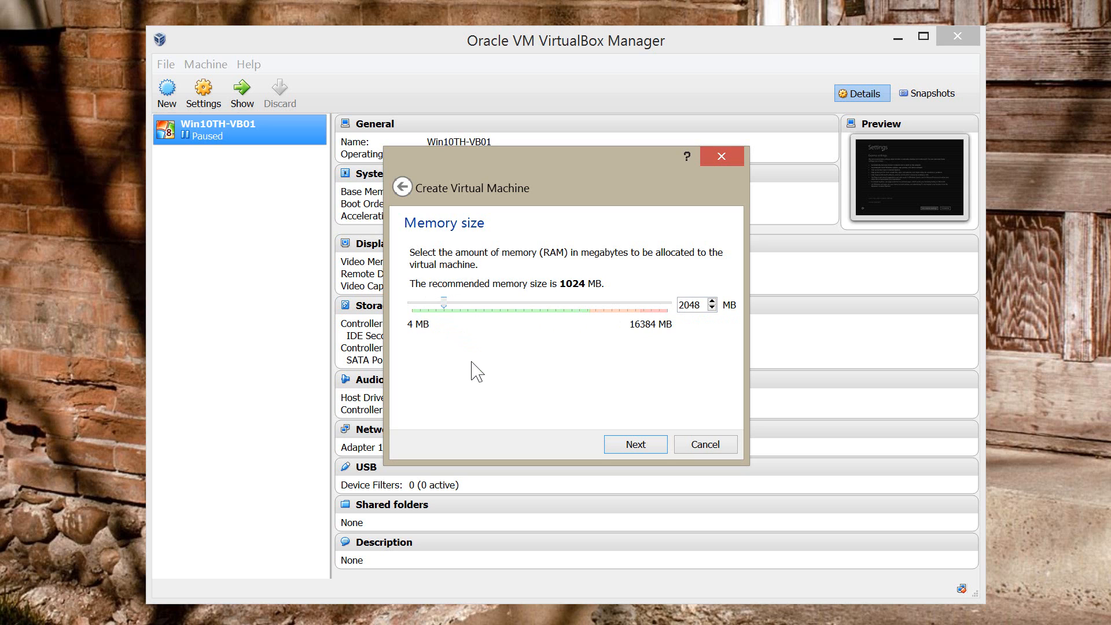
mouse_move(629, 406)
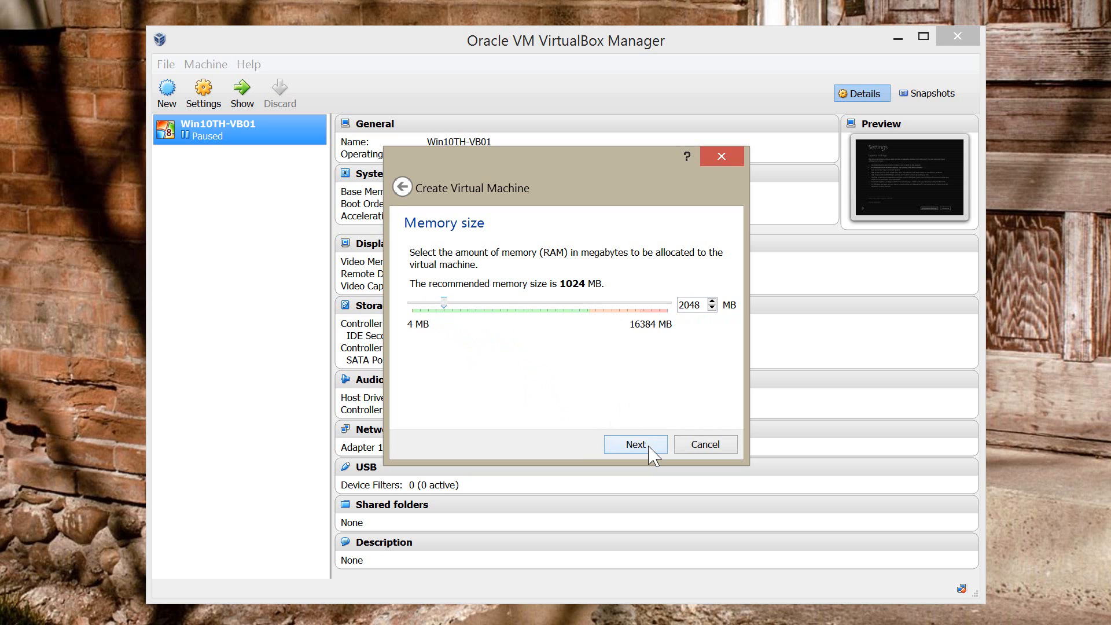
Step: Continue to the hard drive step, keeping 'Create a virtual hard drive now' selected
click(634, 444)
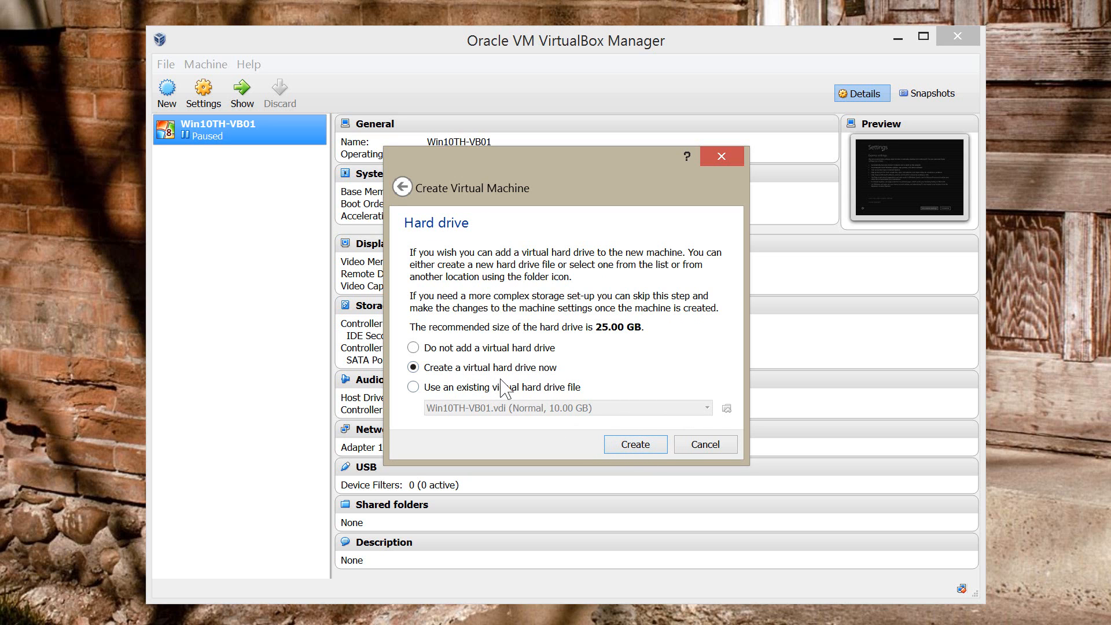
mouse_move(551, 389)
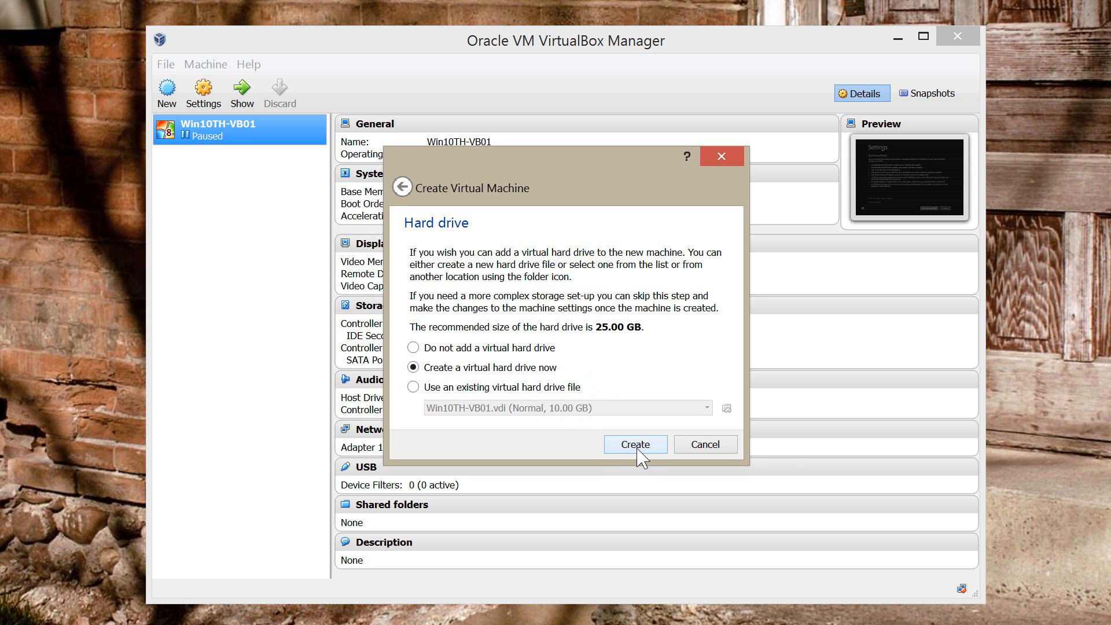
Step: Proceed to create a new virtual disk, leaving VDI as the file type
click(633, 444)
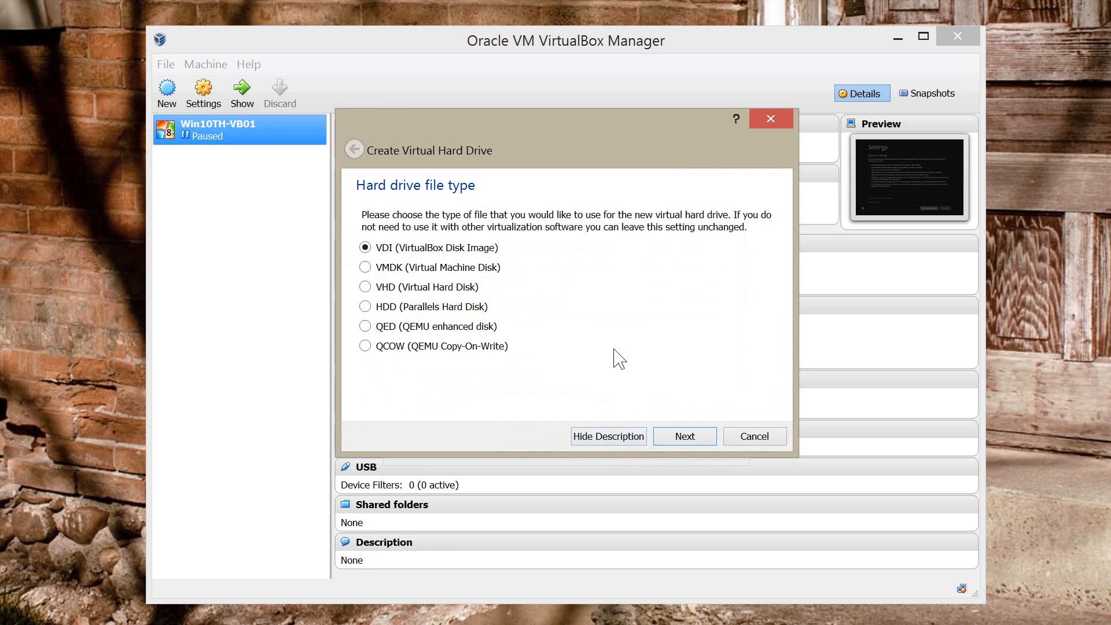
mouse_move(622, 323)
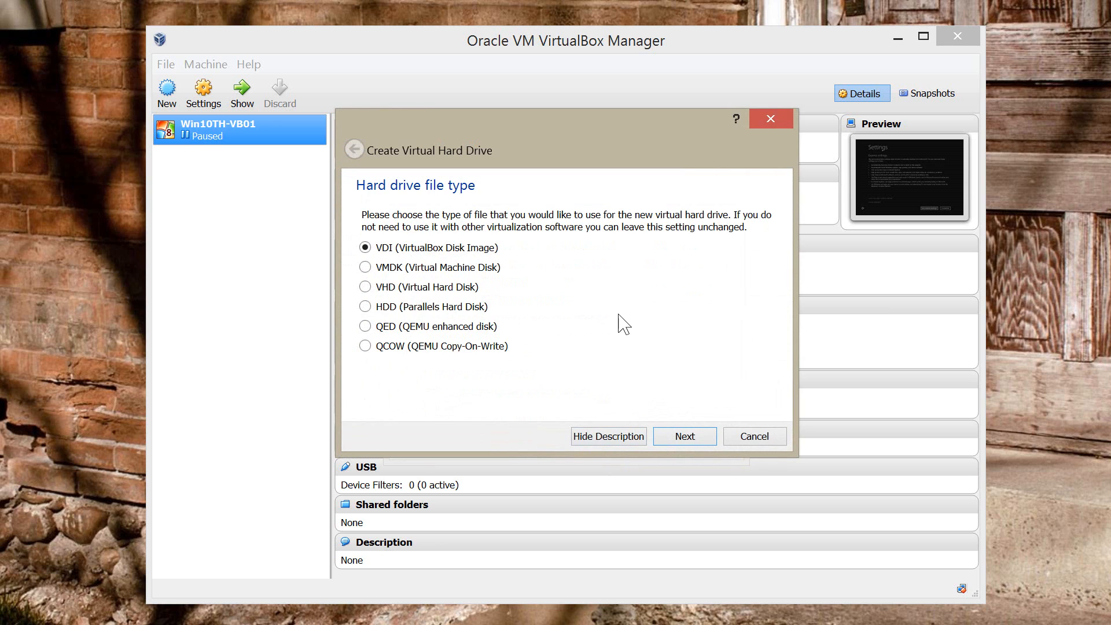
mouse_move(547, 310)
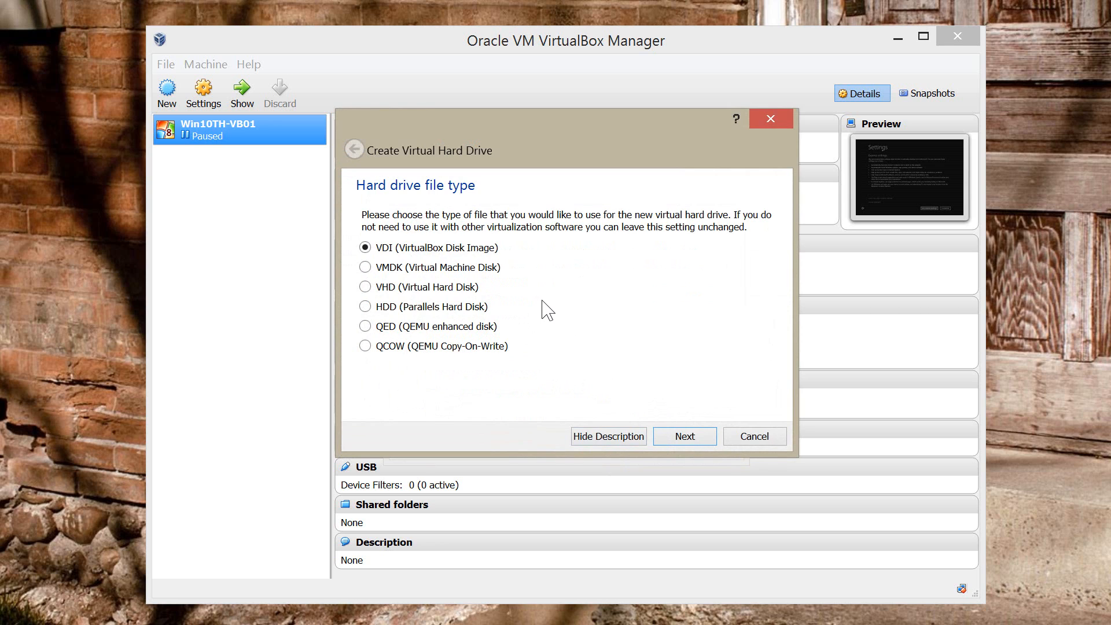
mouse_move(548, 305)
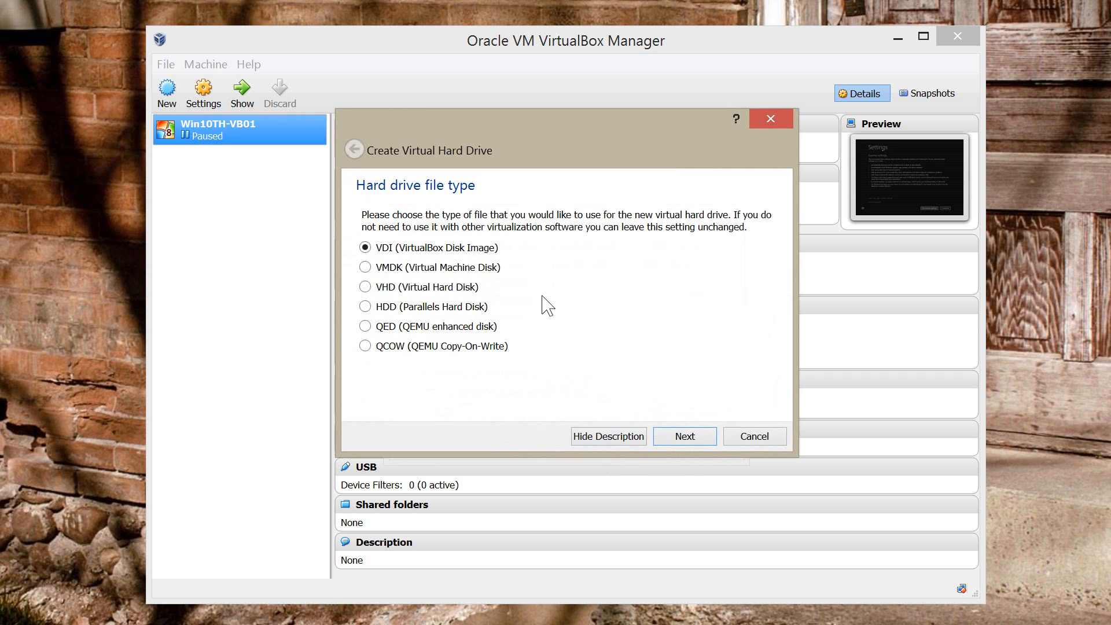
mouse_move(457, 383)
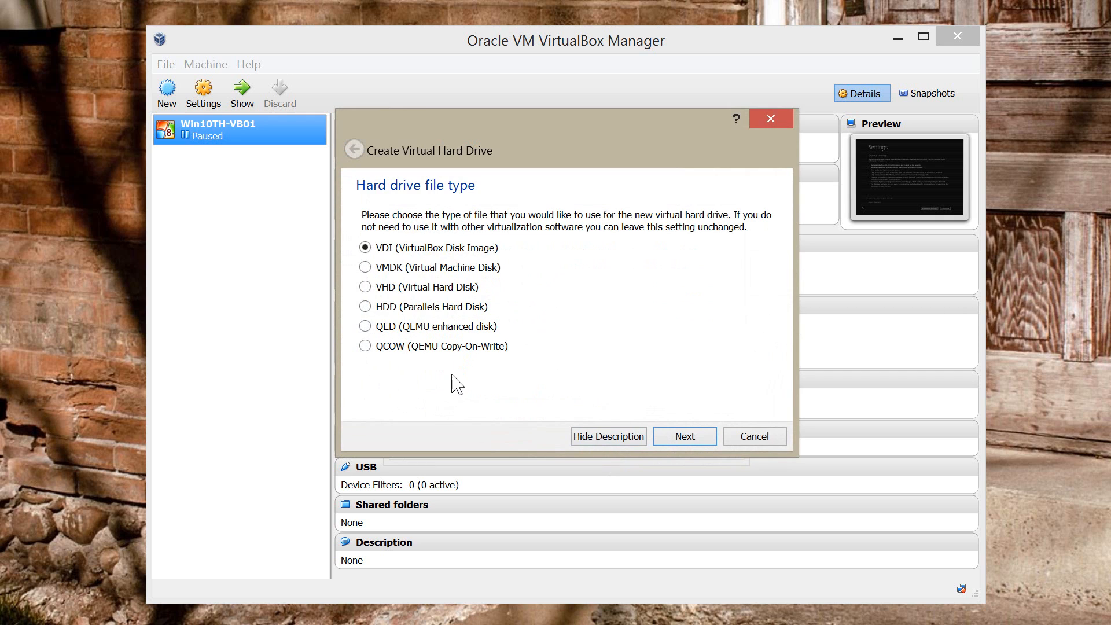
mouse_move(543, 308)
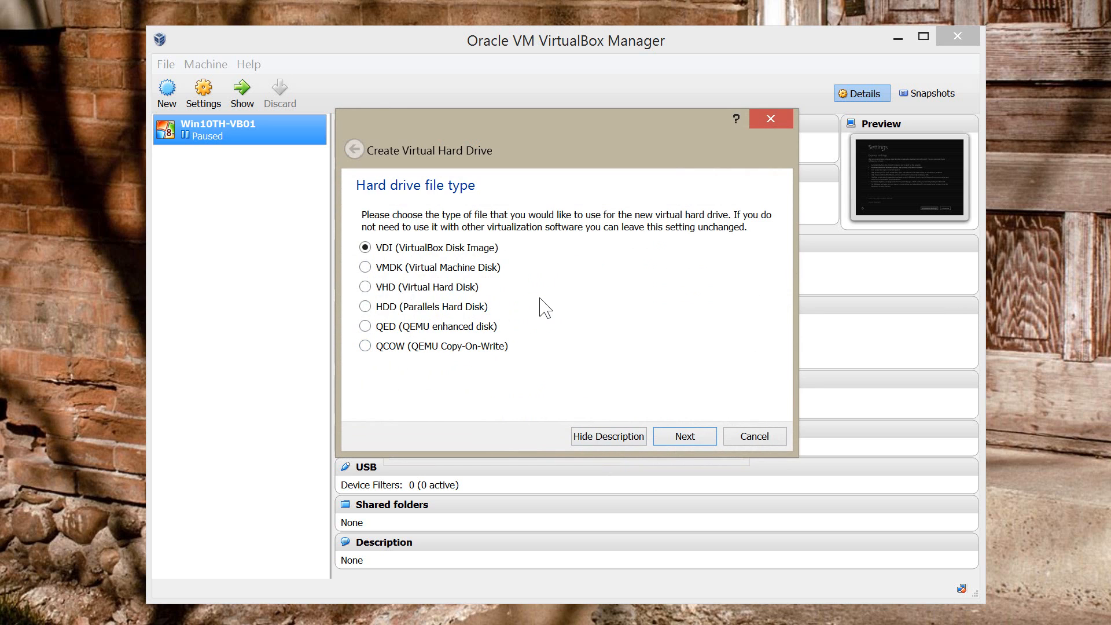
mouse_move(397, 303)
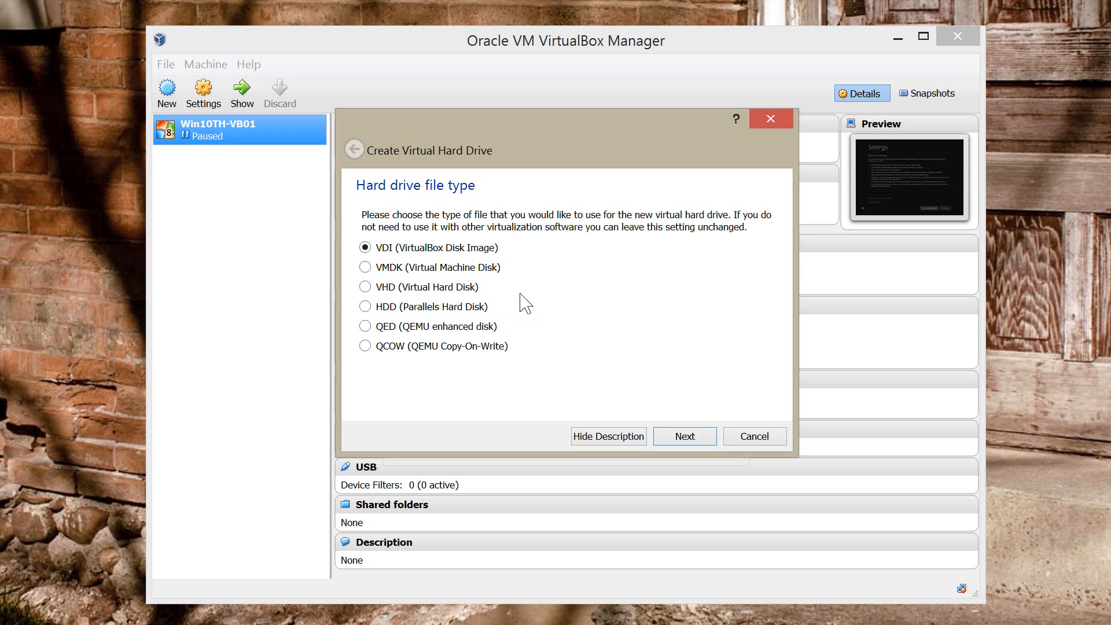
mouse_move(418, 263)
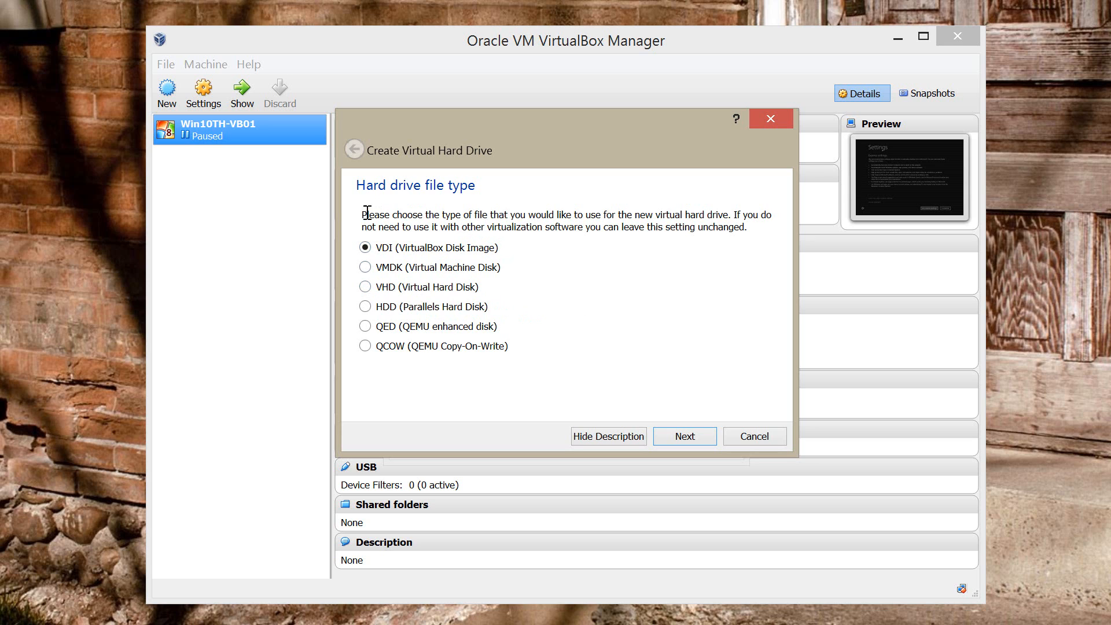
mouse_move(494, 216)
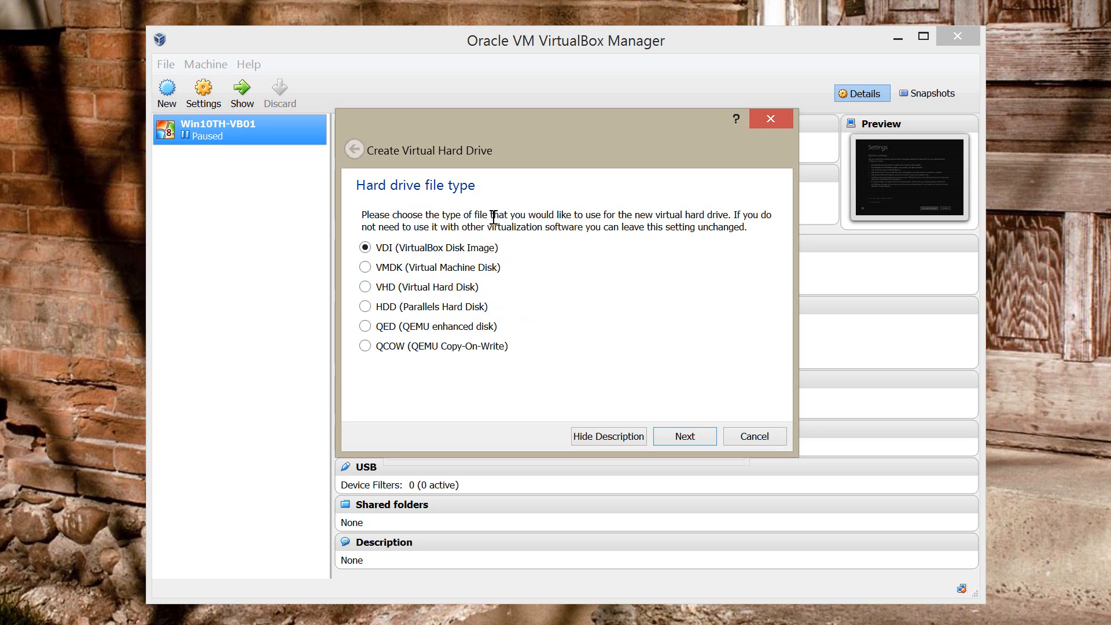
mouse_move(427, 262)
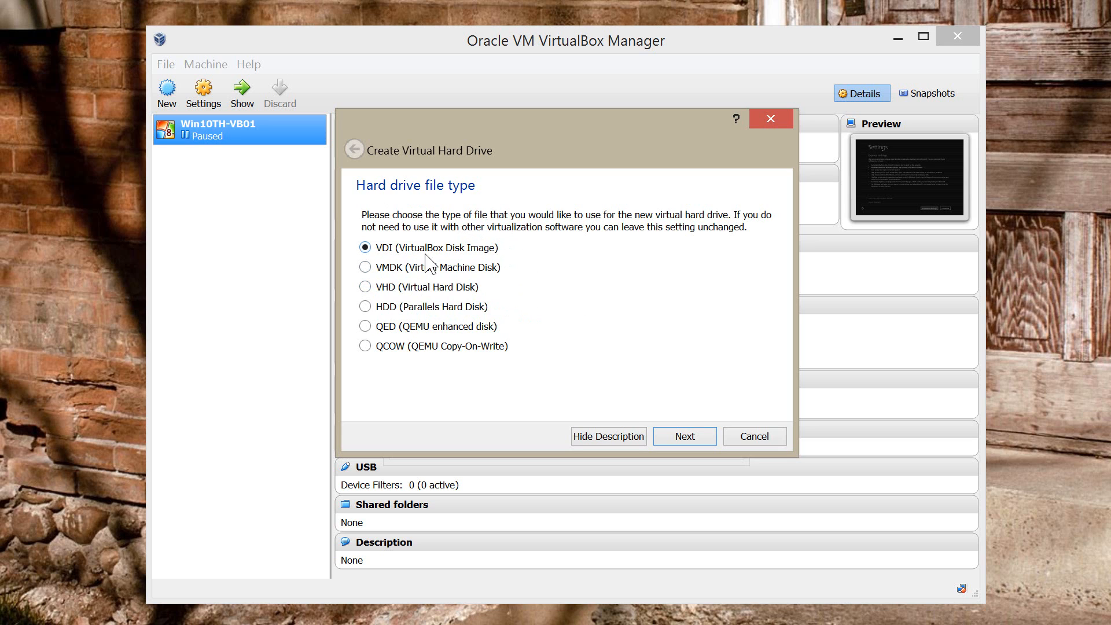
mouse_move(567, 278)
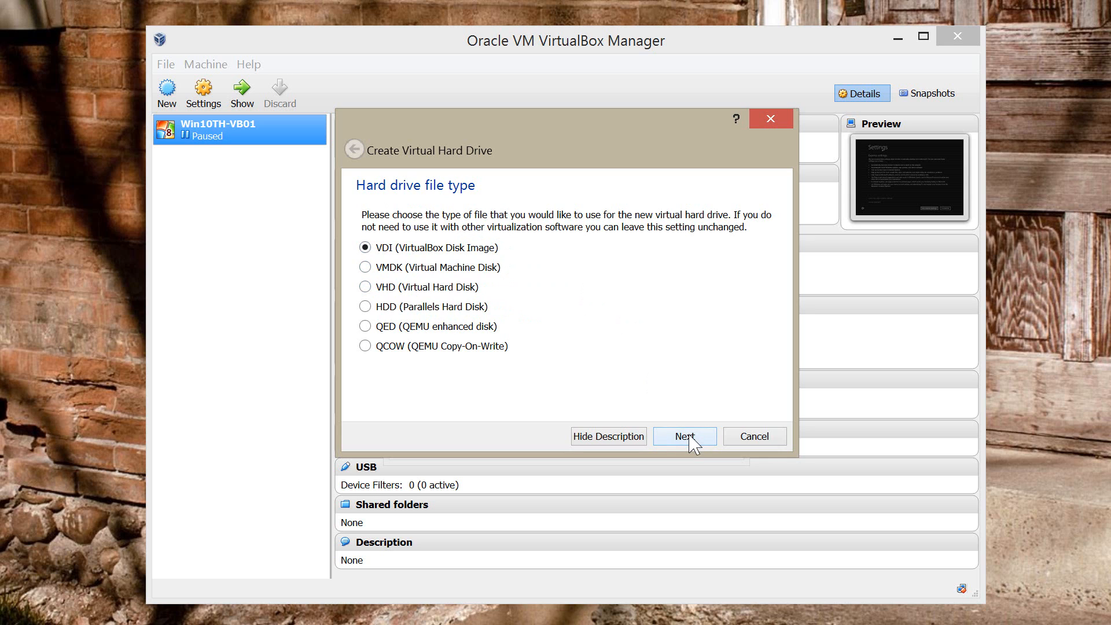
Step: Confirm VDI, choose Fixed size storage and reach the file location and size step
click(683, 437)
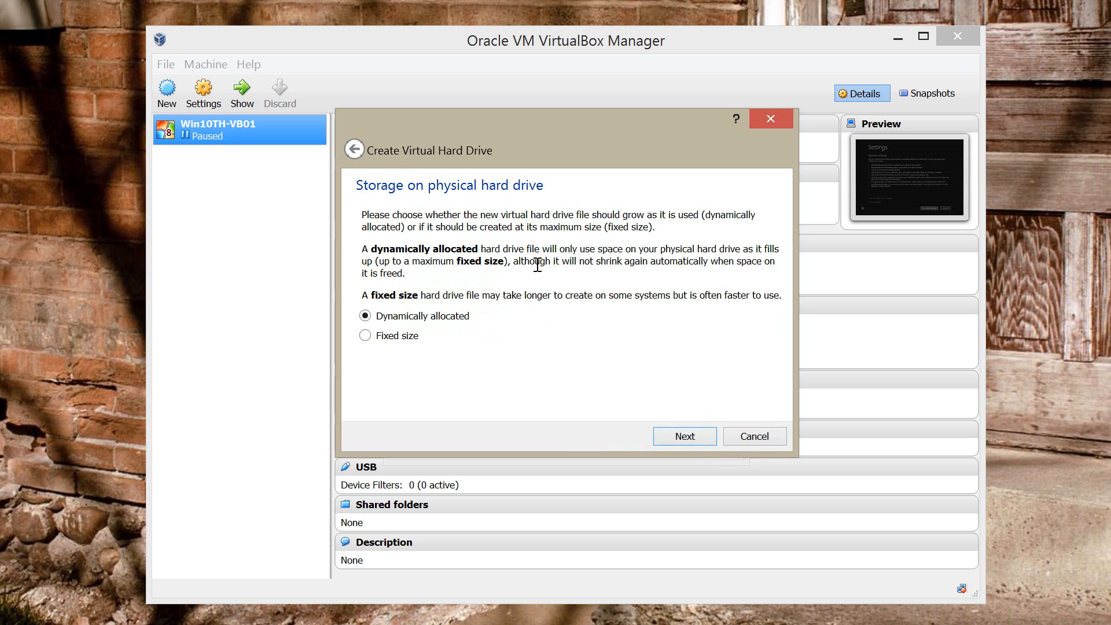
mouse_move(575, 204)
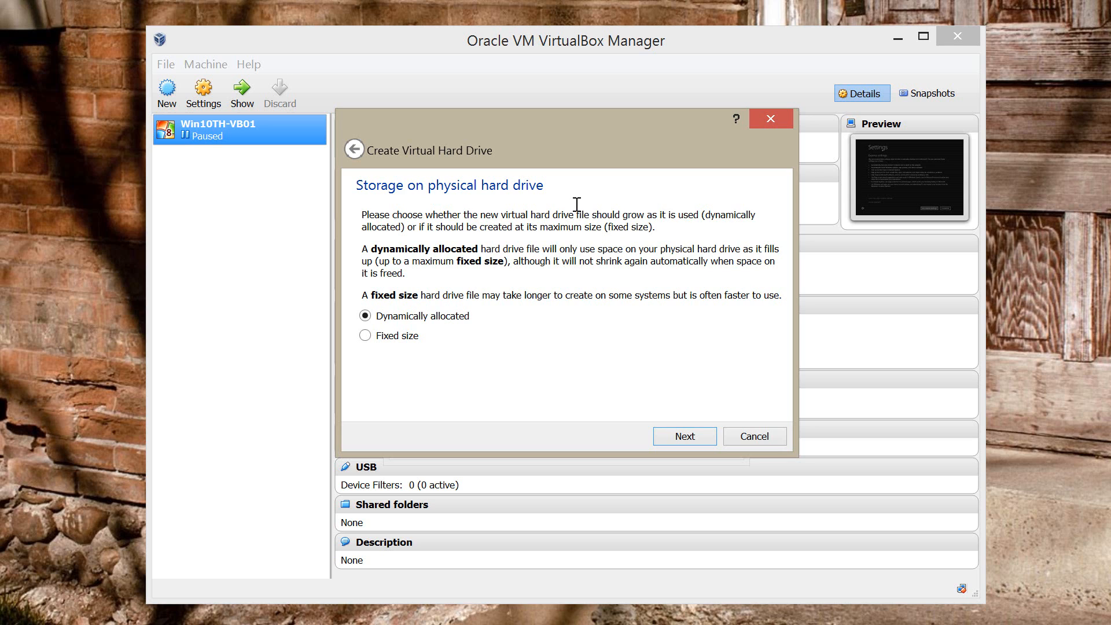
mouse_move(365, 336)
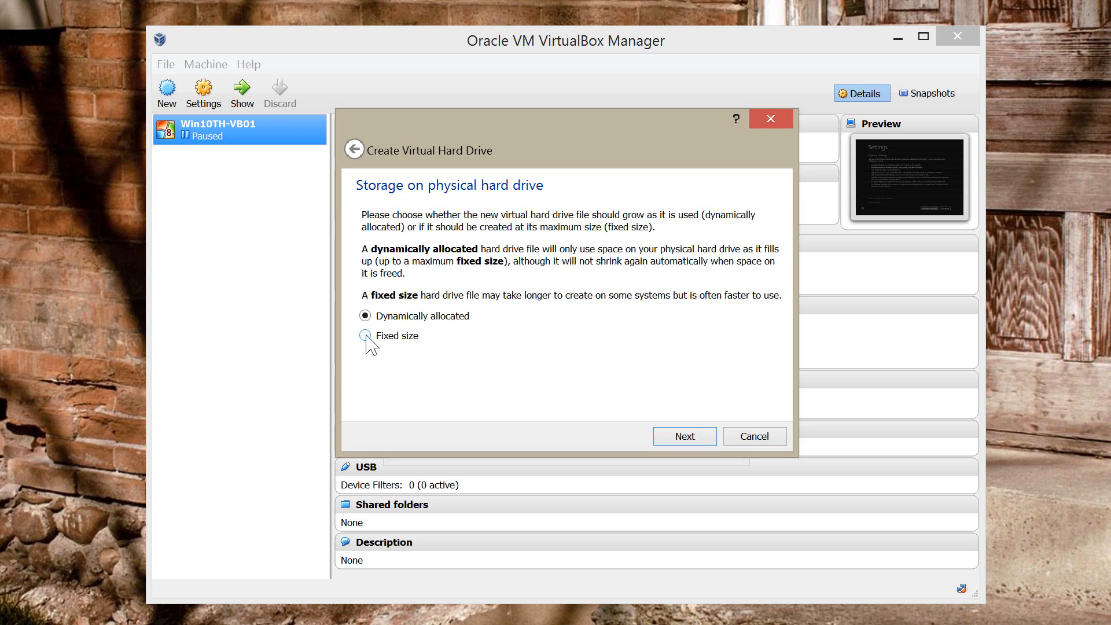
click(365, 336)
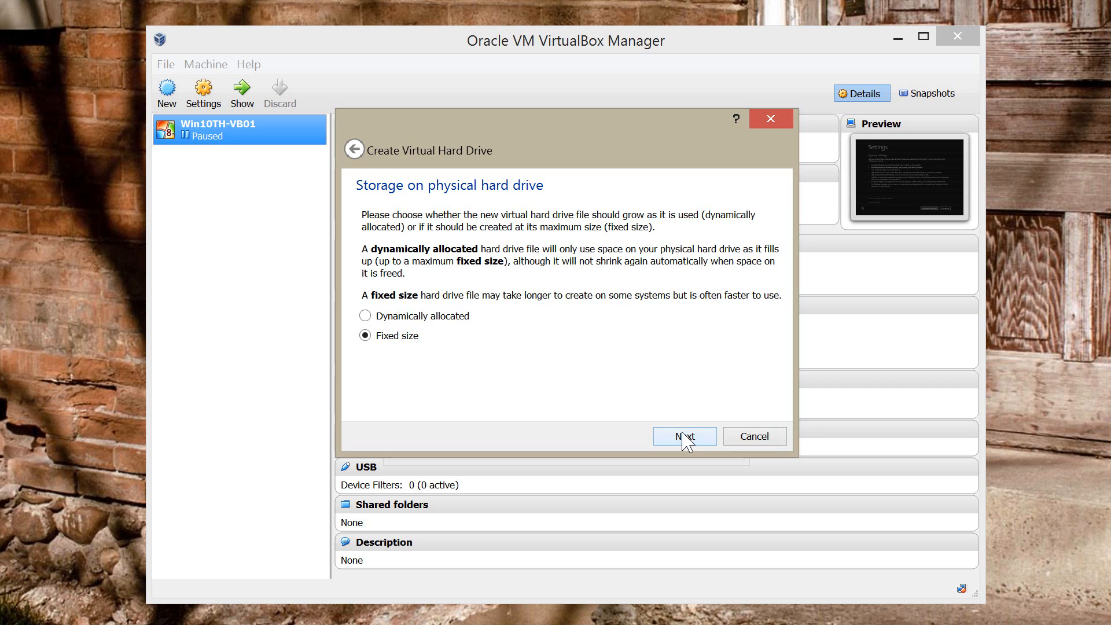
click(683, 436)
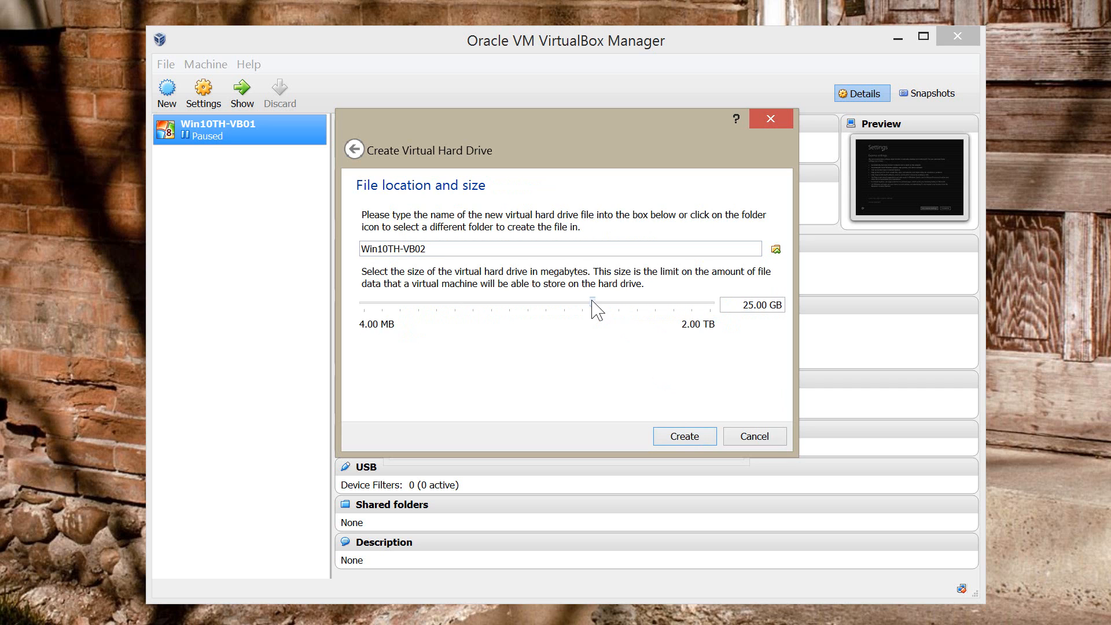
Step: Reduce the disk size to 10 GB and create the Win10TH-VB02 virtual hard drive
drag(591, 302, 553, 302)
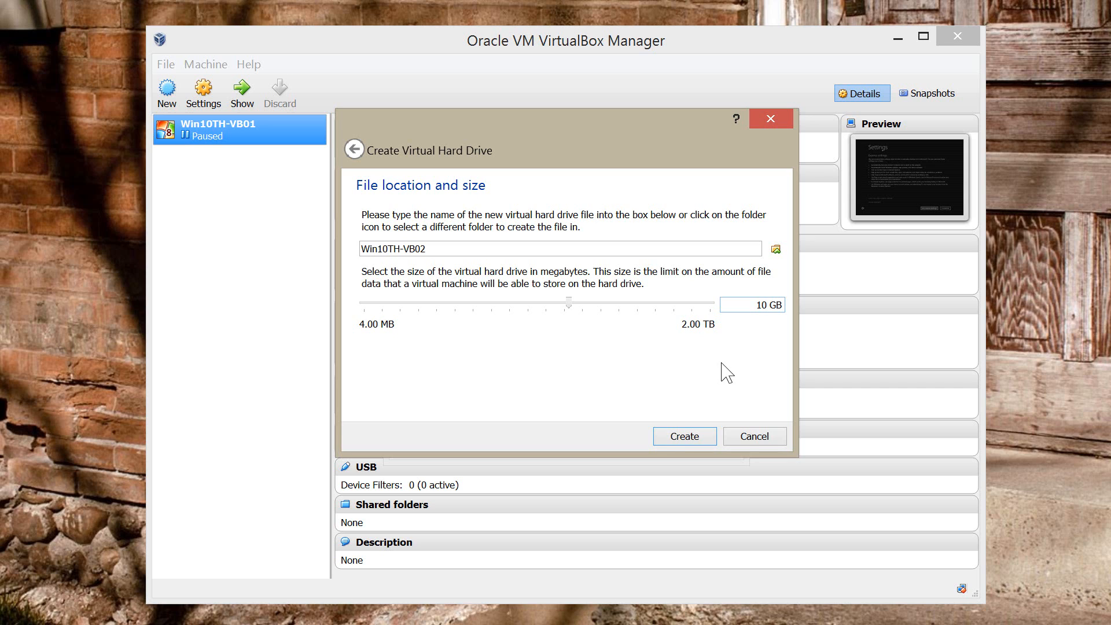
click(761, 304)
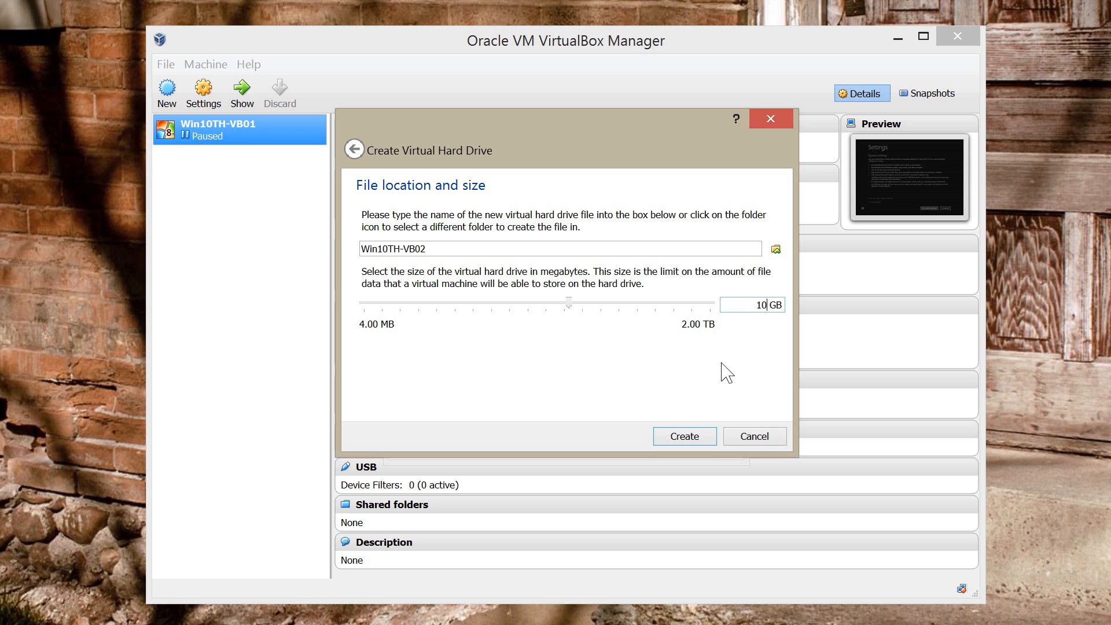
mouse_move(721, 376)
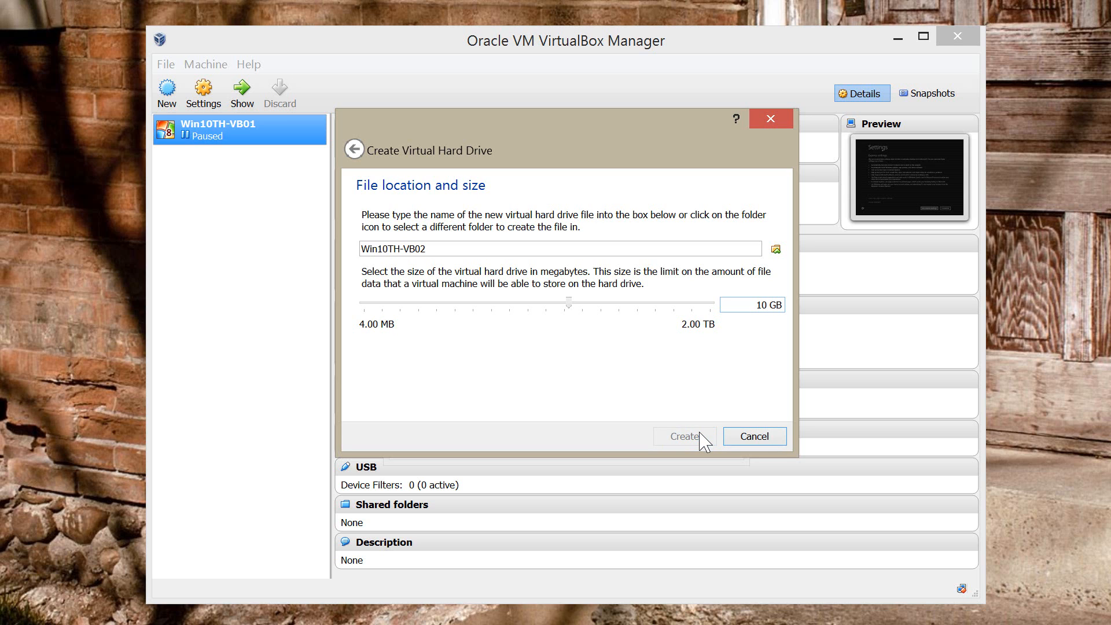
click(683, 437)
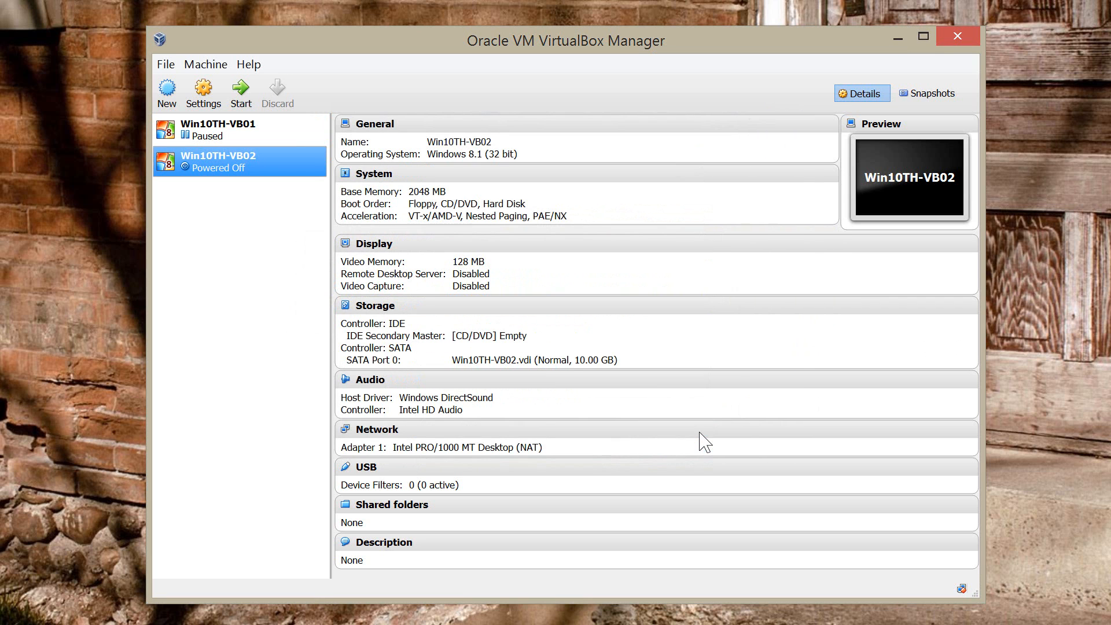
mouse_move(258, 185)
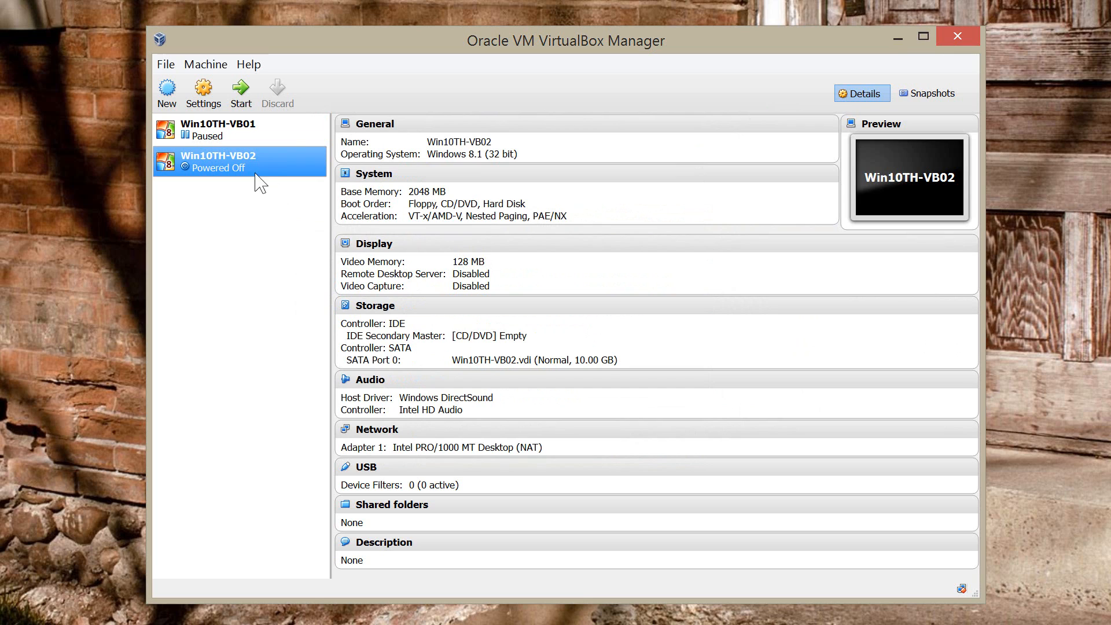
mouse_move(233, 176)
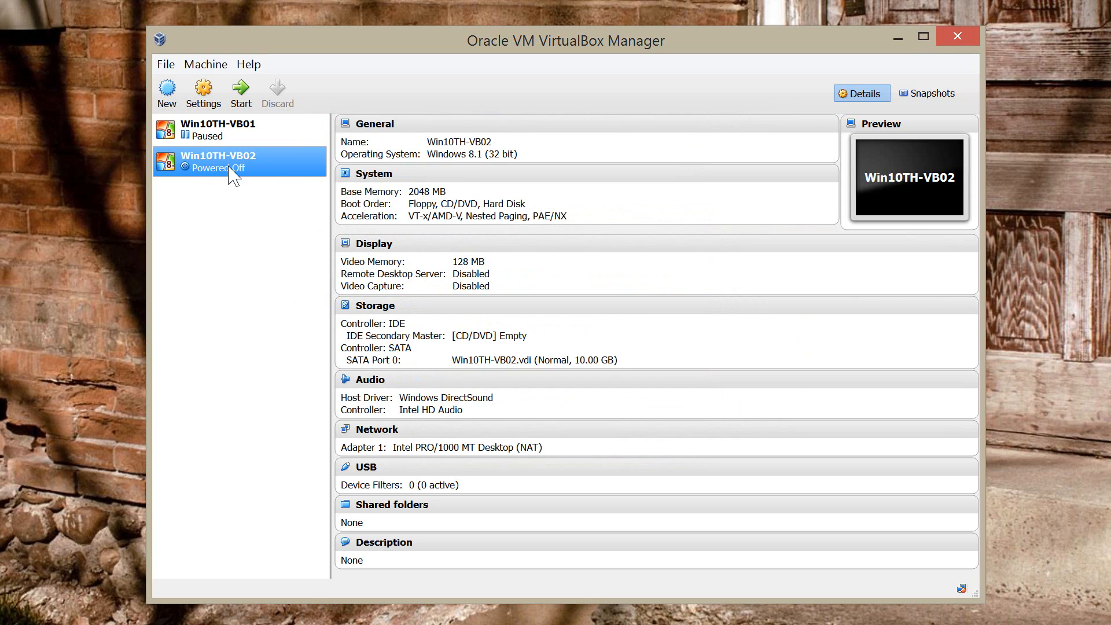
mouse_move(240, 169)
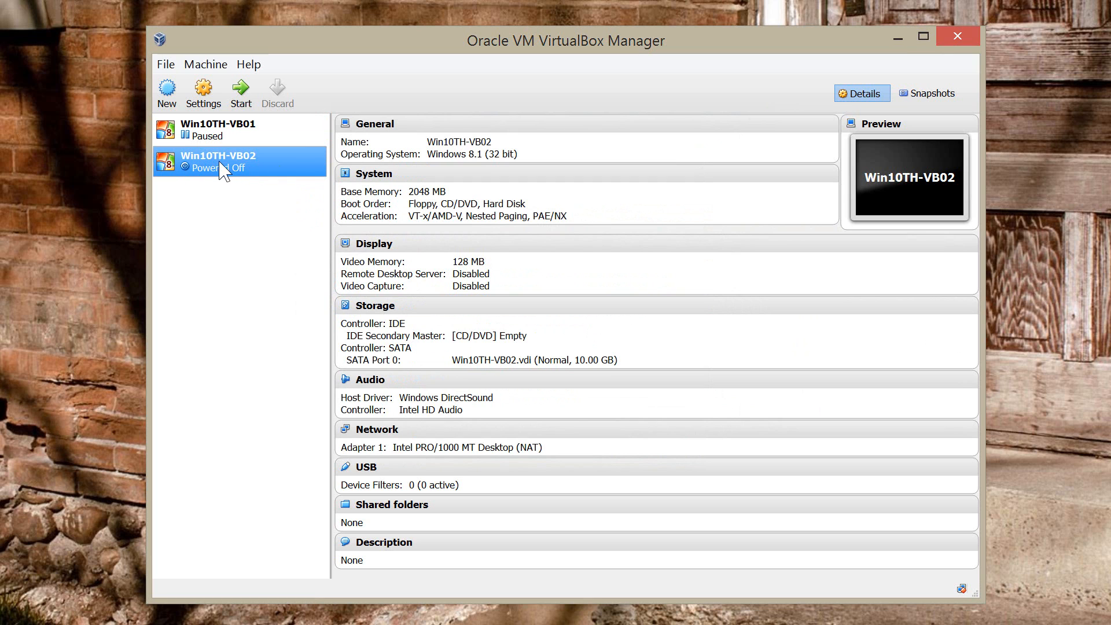
Step: Bring up the Settings dialog of the Win10TH-VB02 machine
click(204, 90)
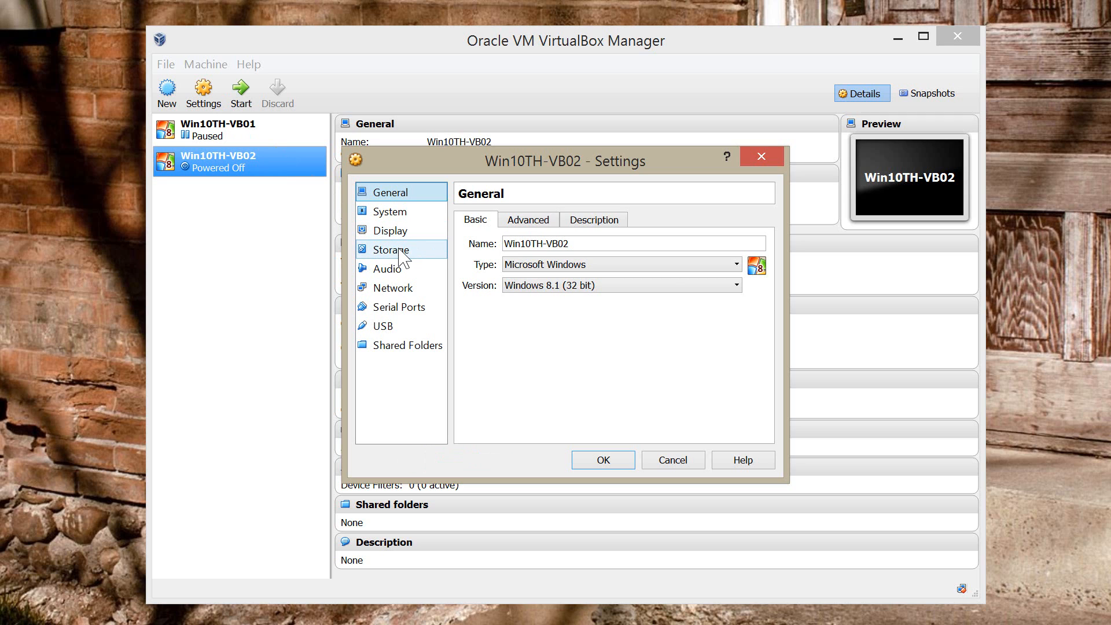
Step: In Storage, select the empty CD/DVD drive and choose to browse for a virtual disk file
click(391, 250)
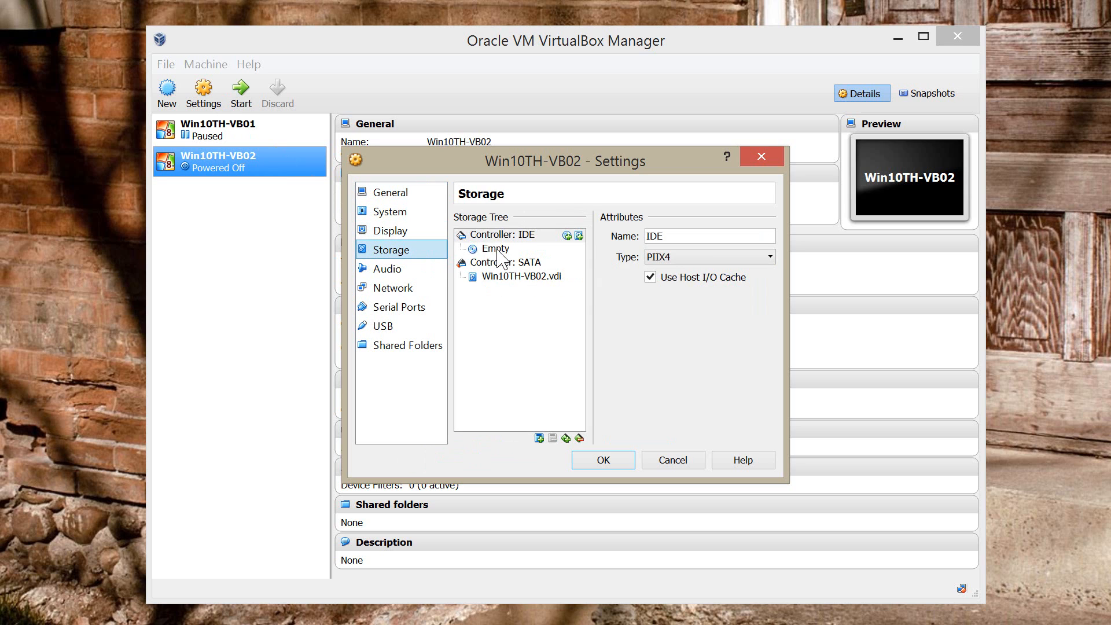
mouse_move(531, 251)
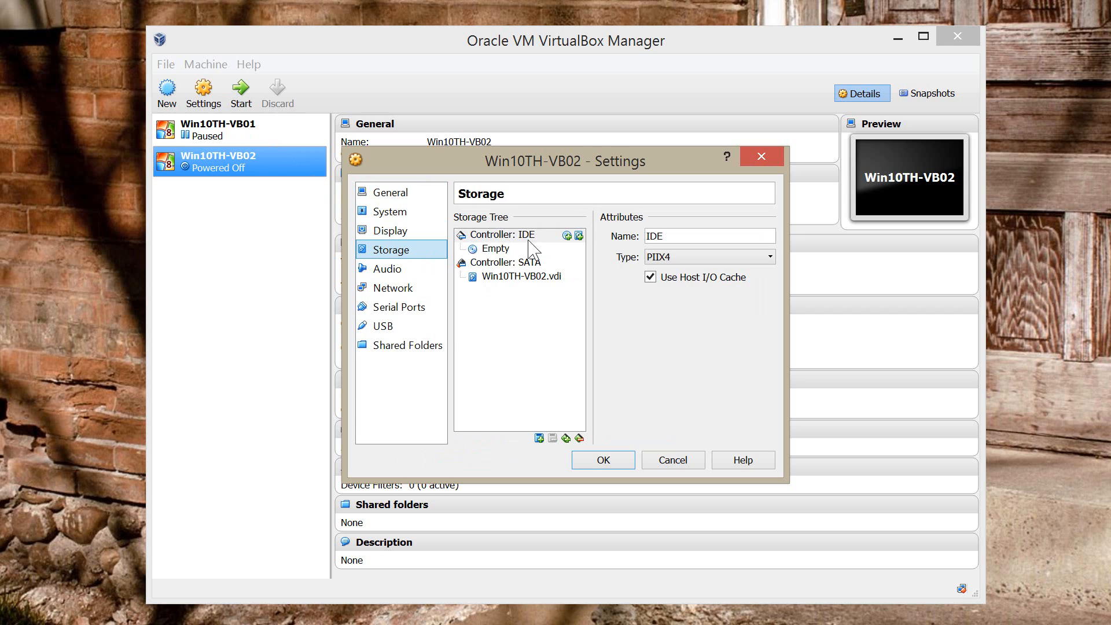
click(497, 247)
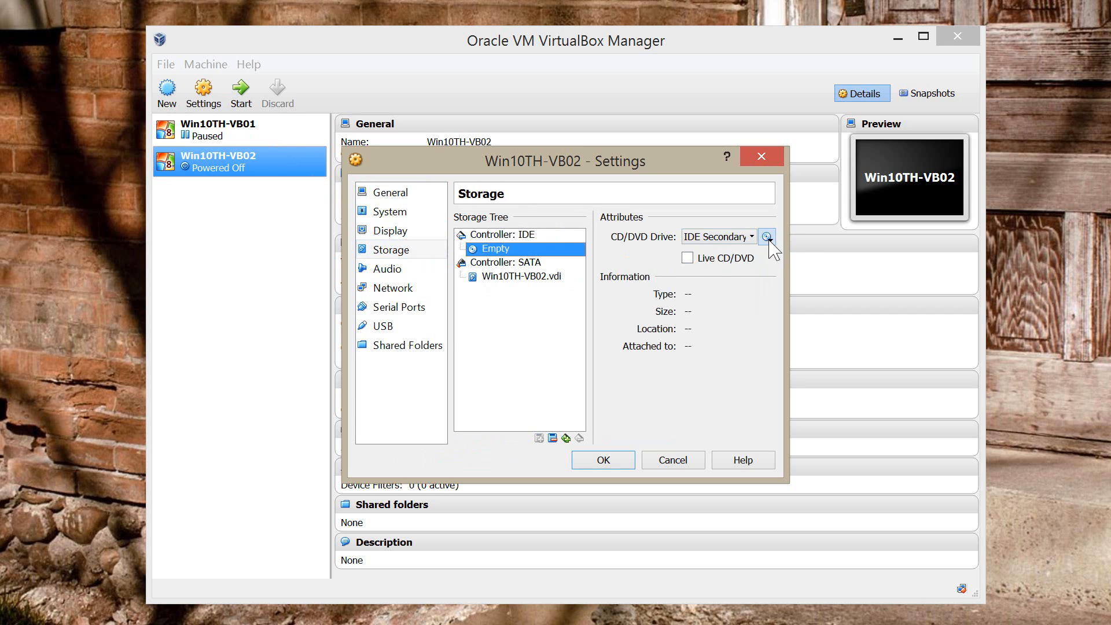
mouse_move(767, 236)
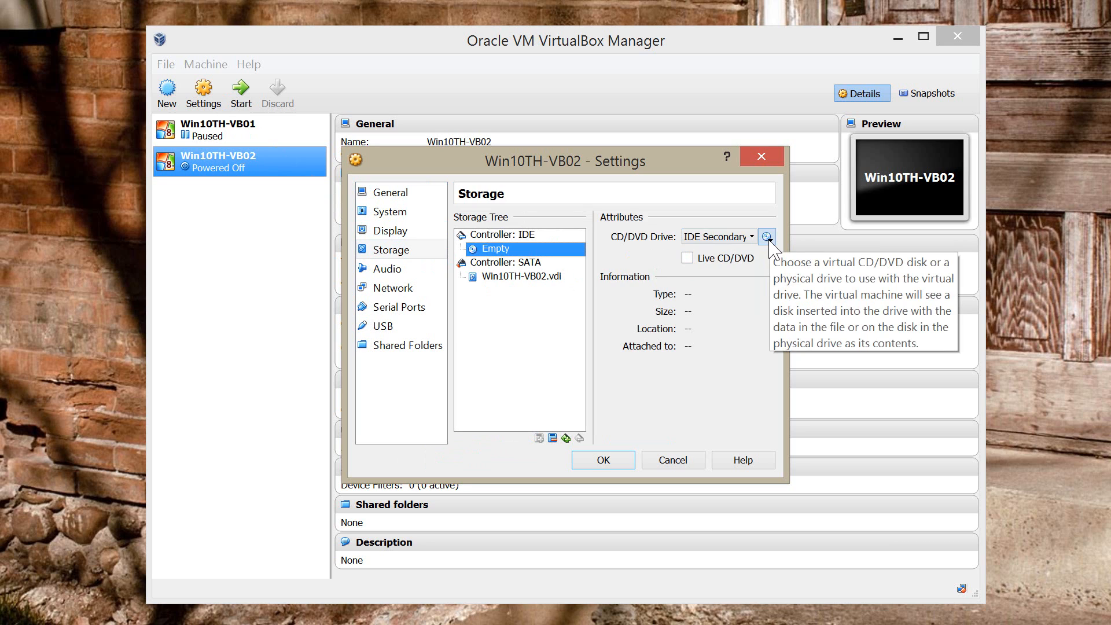
click(768, 237)
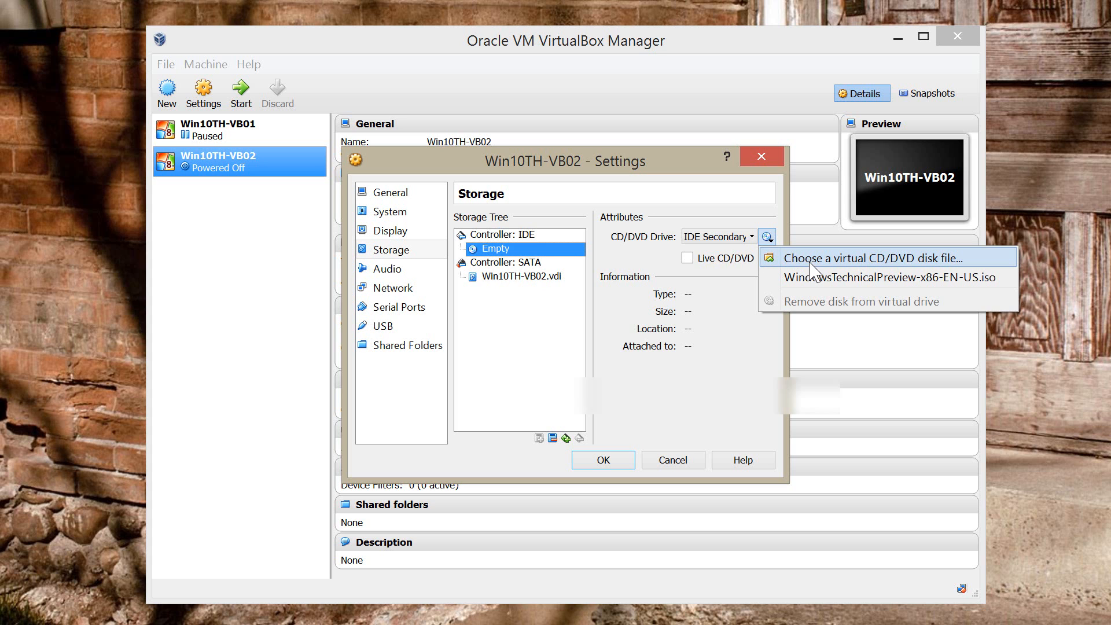
click(855, 257)
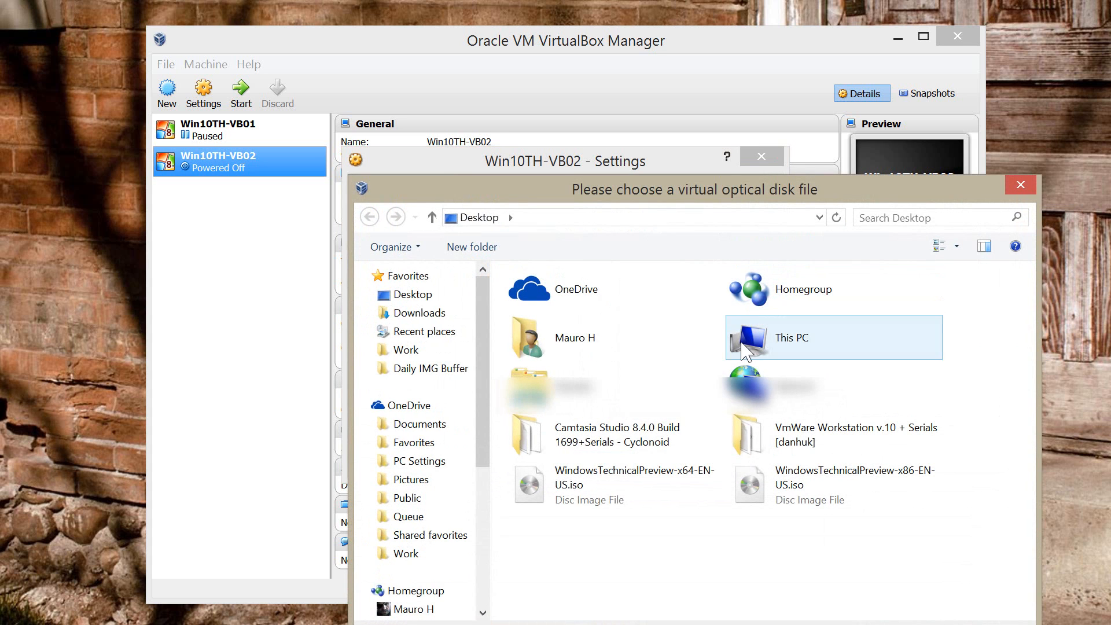
Step: Attach WindowsTechnicalPreview-x86-EN-US.iso to the machine's CD/DVD drive
click(832, 484)
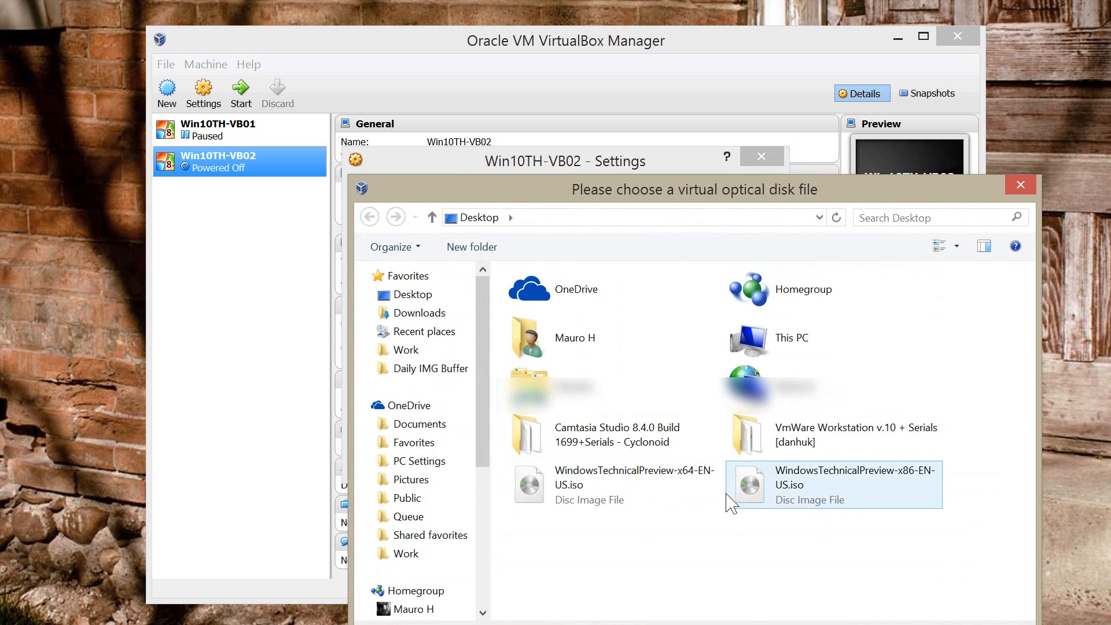
mouse_move(743, 501)
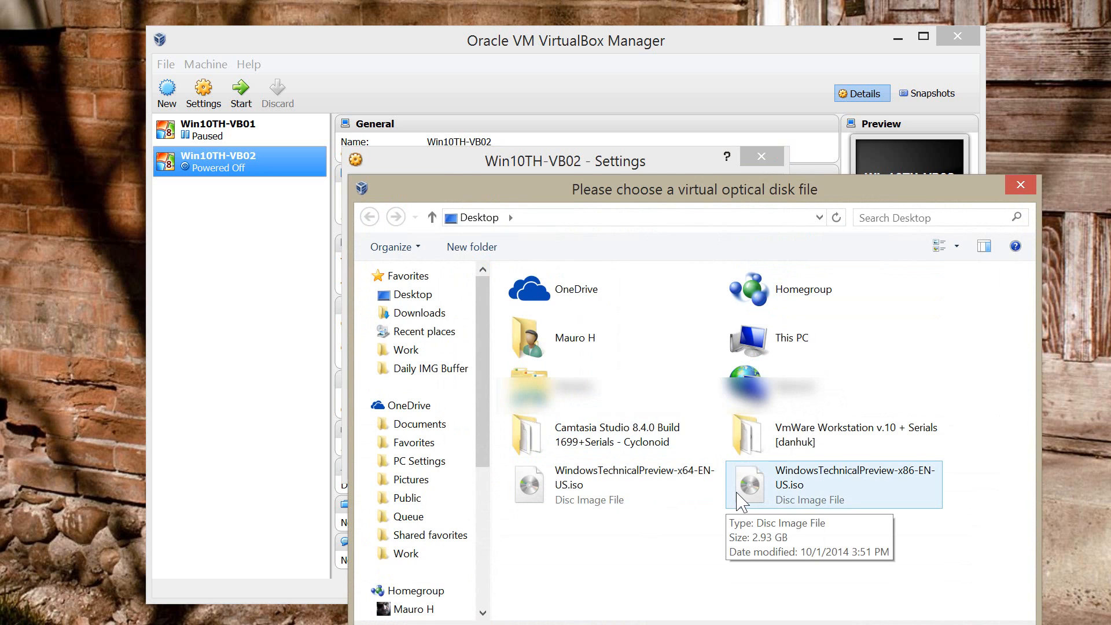
mouse_move(758, 496)
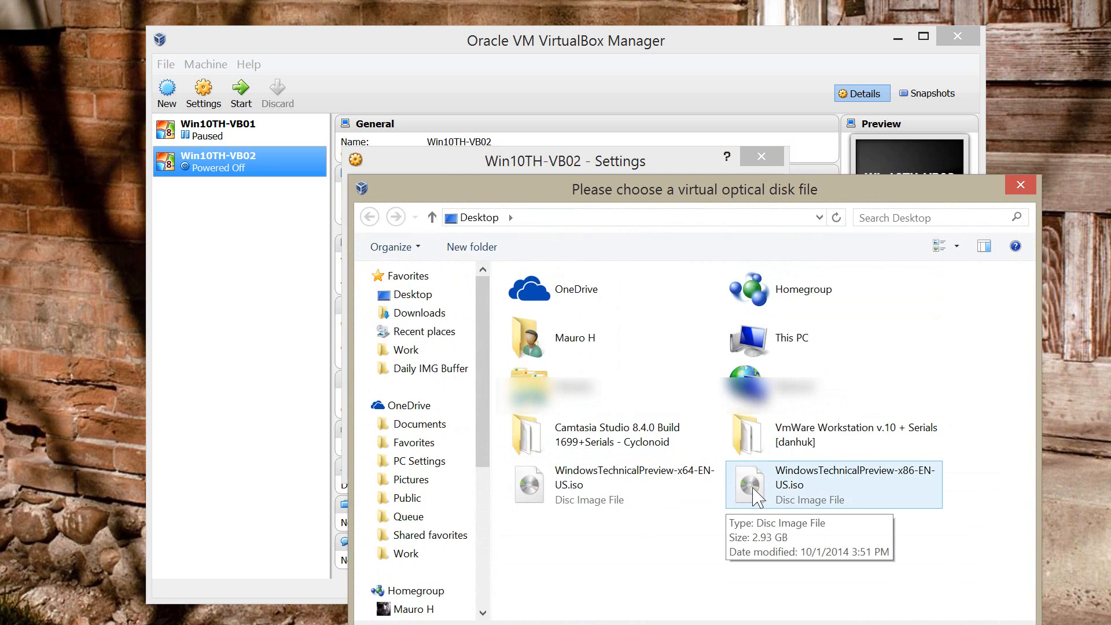
mouse_move(871, 487)
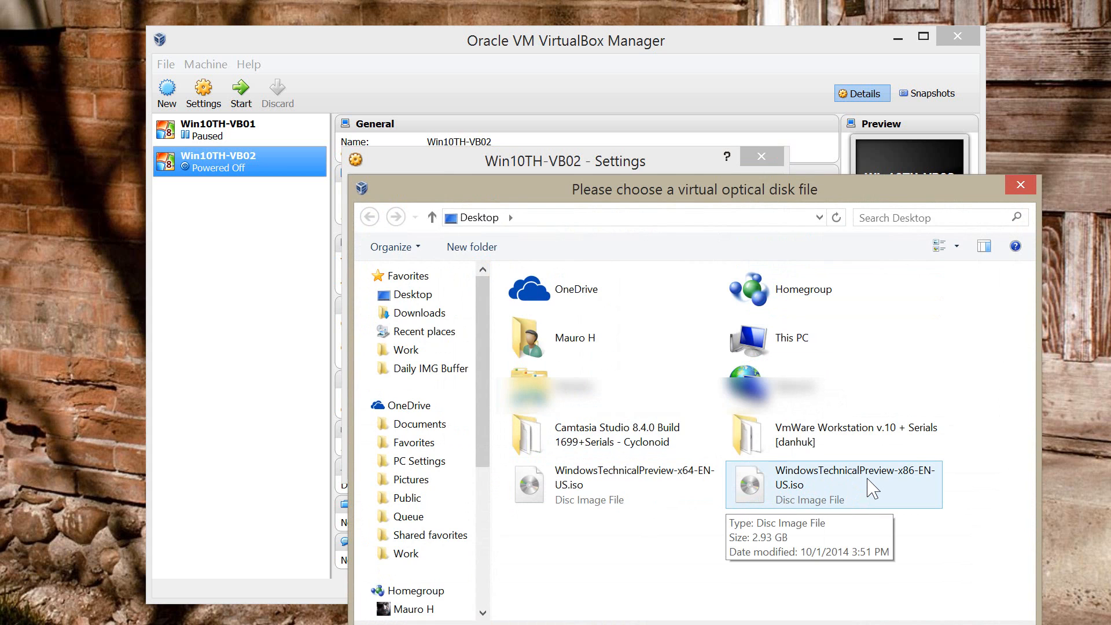
double_click(856, 477)
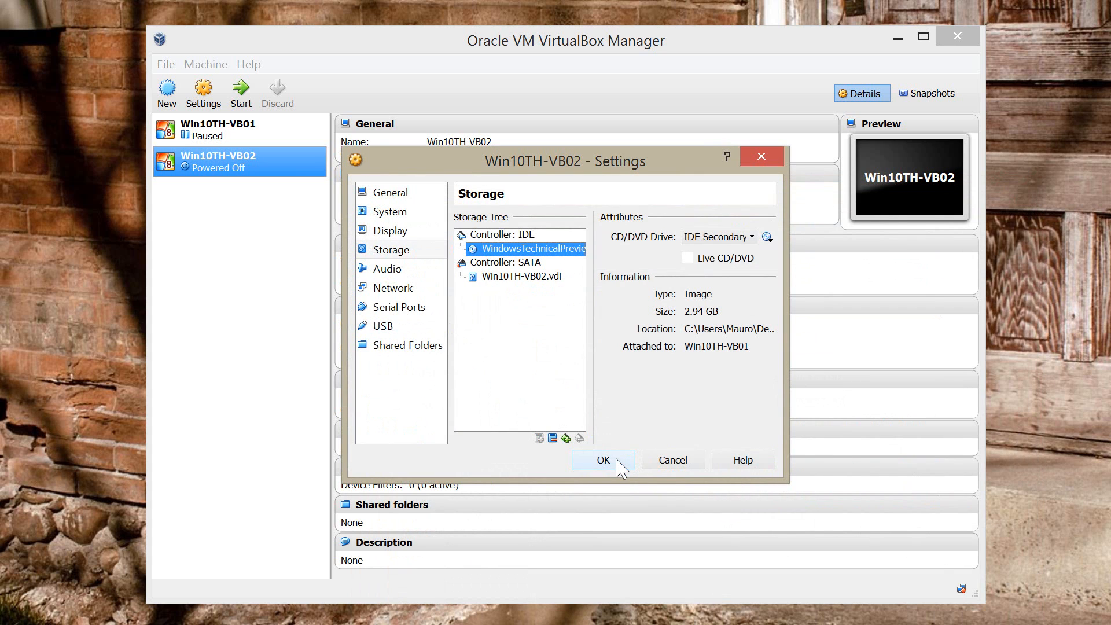
Step: Confirm the settings so the x86 Technical Preview ISO is listed on IDE Secondary Master
click(602, 459)
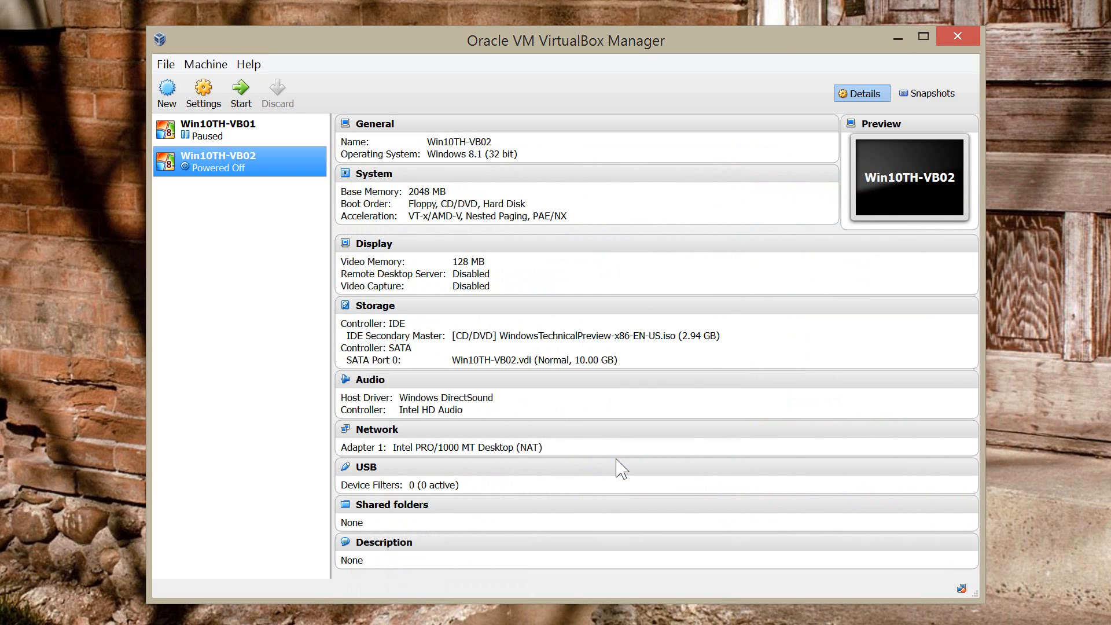
mouse_move(240, 89)
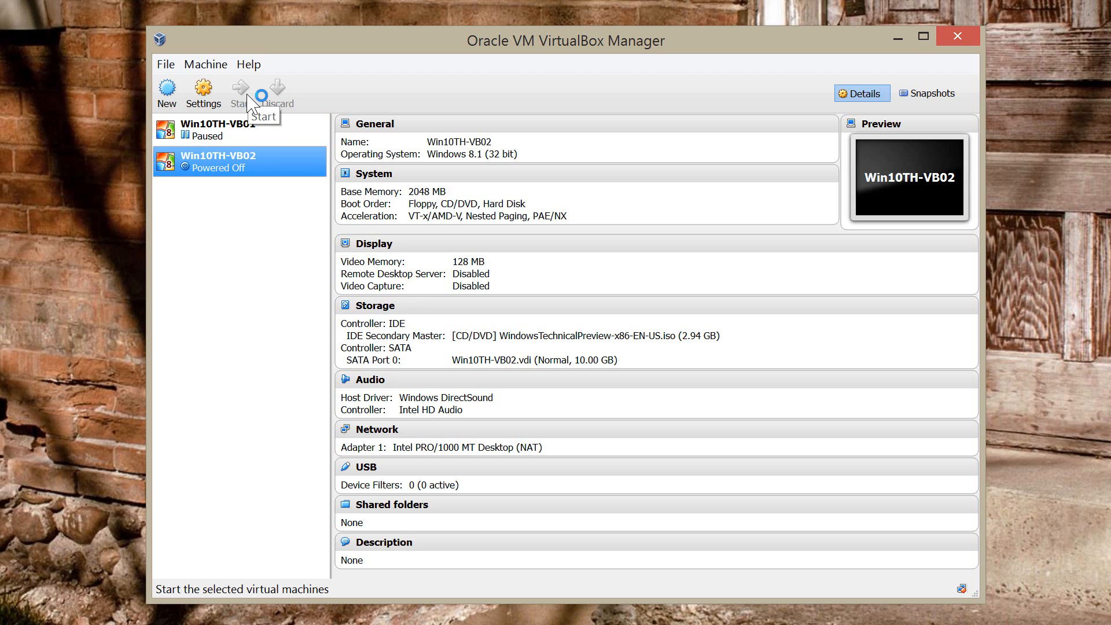
Step: Start Win10TH-VB02 and let it boot from the ISO to the Windows Setup language screen
click(241, 92)
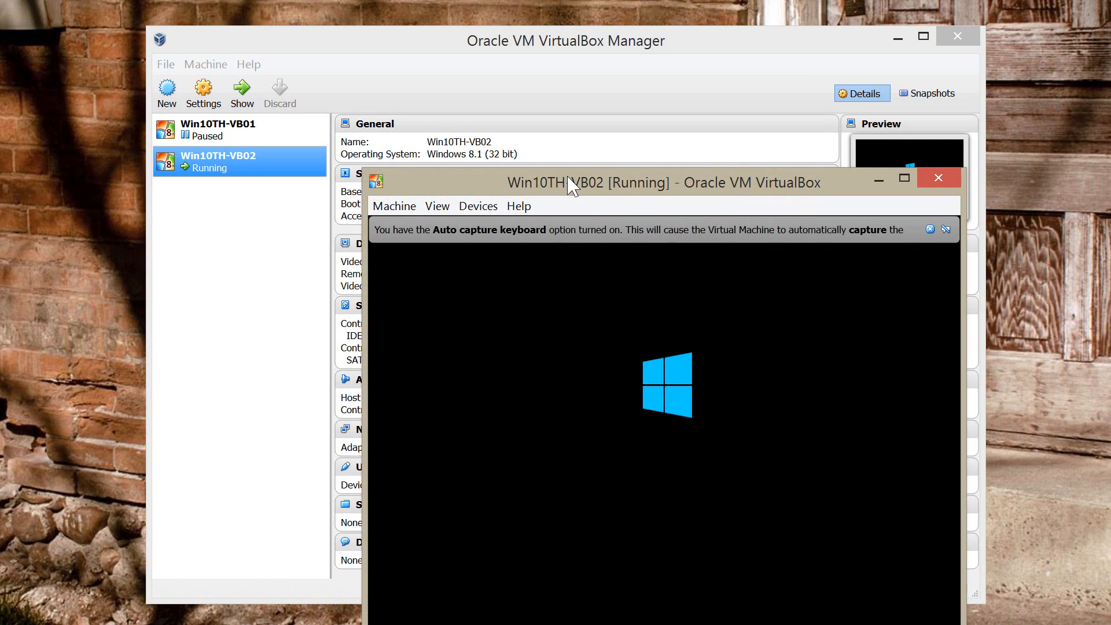
drag(574, 183, 510, 97)
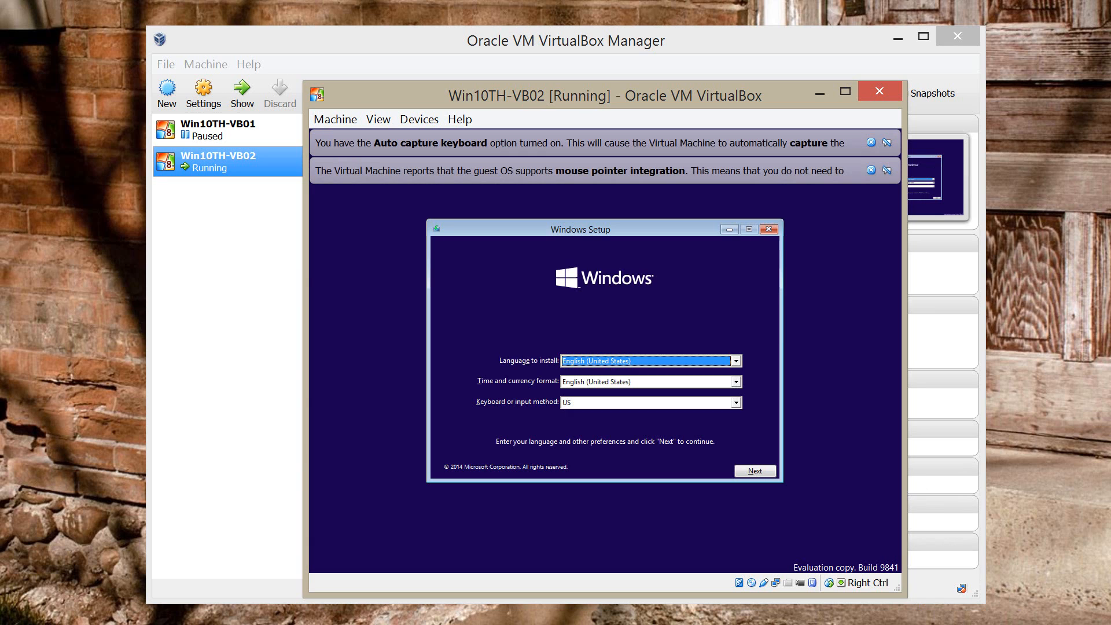
mouse_move(654, 236)
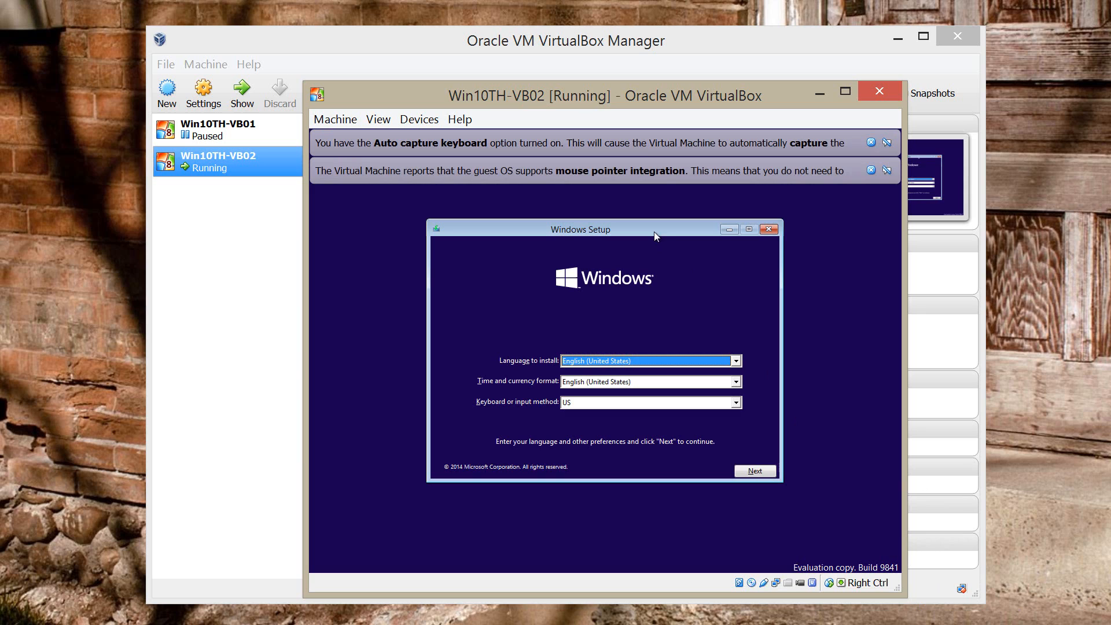
mouse_move(584, 338)
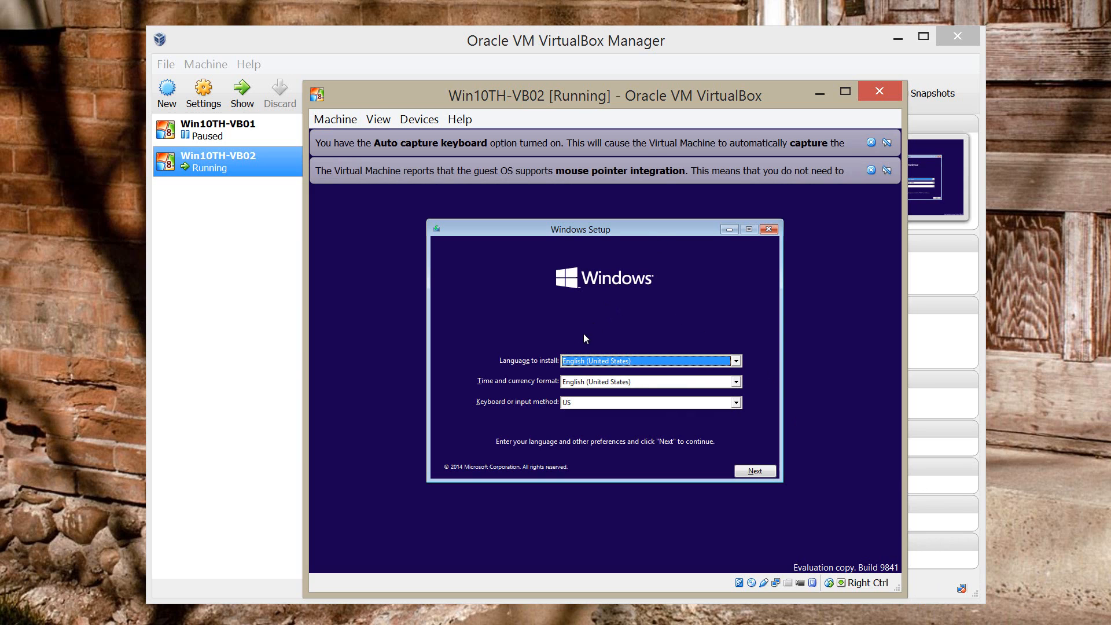
mouse_move(575, 336)
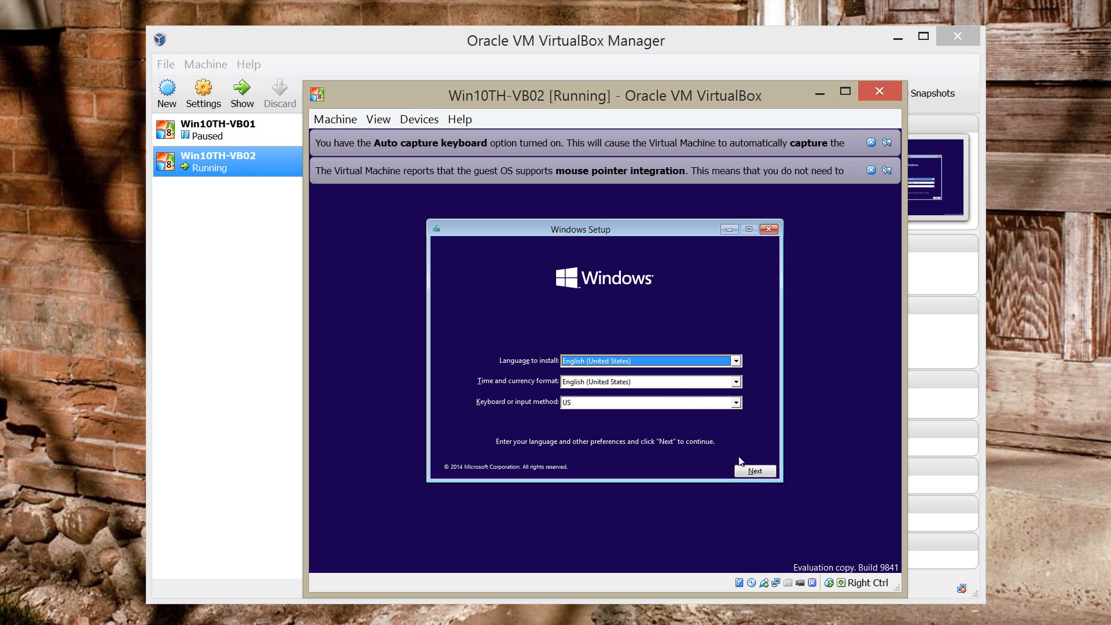
Step: Accept default language, start installation, agree to license terms, and install on the 10 GB unallocated drive
click(753, 471)
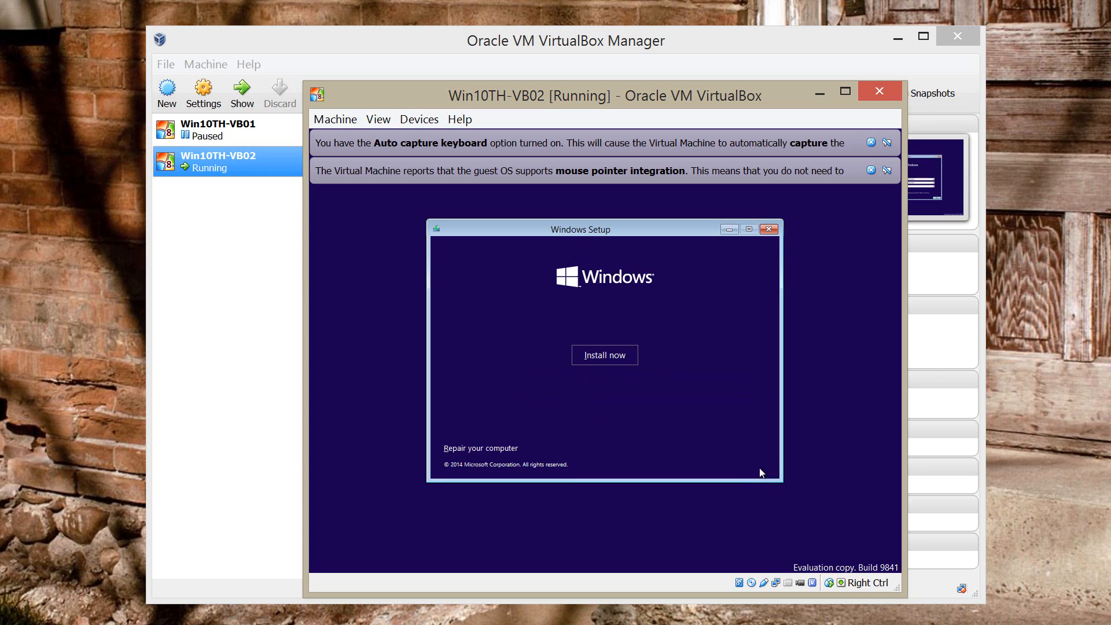
click(604, 354)
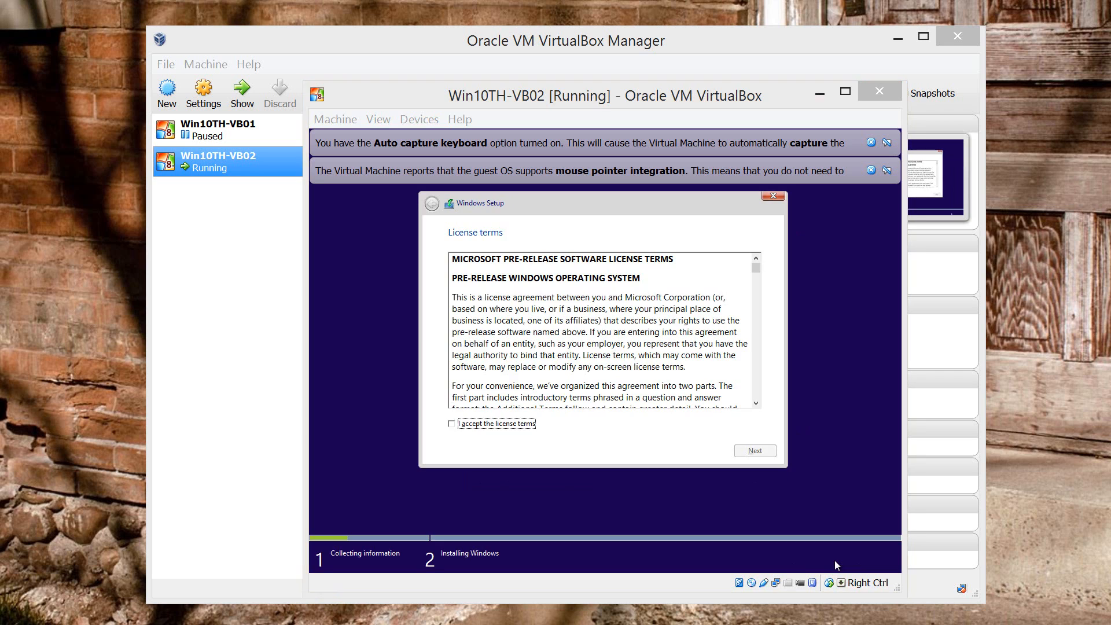
mouse_move(499, 432)
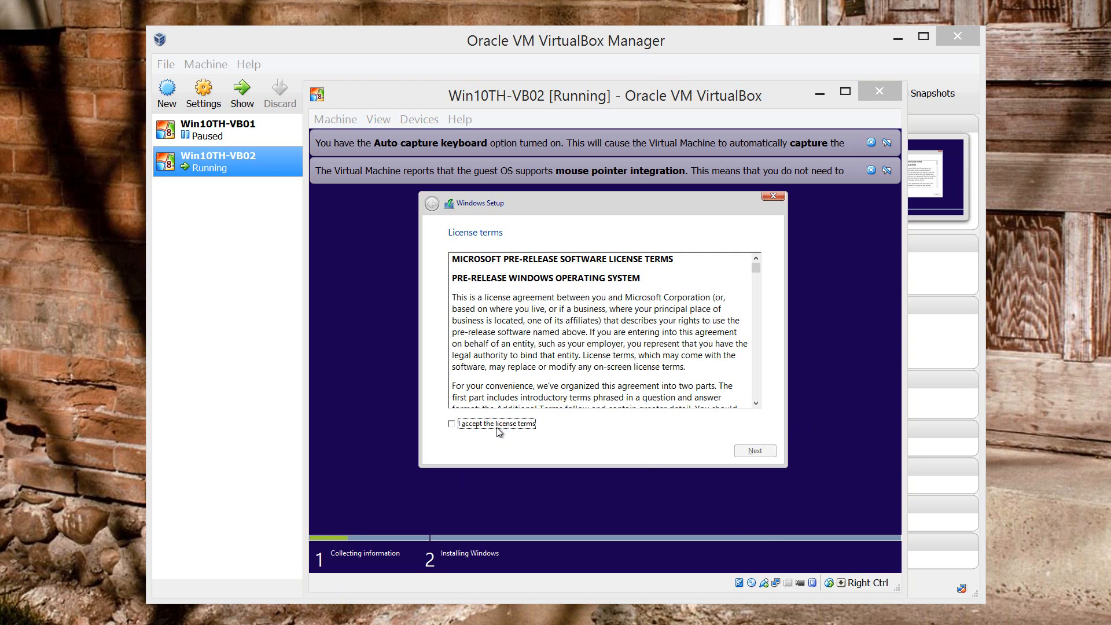
click(754, 450)
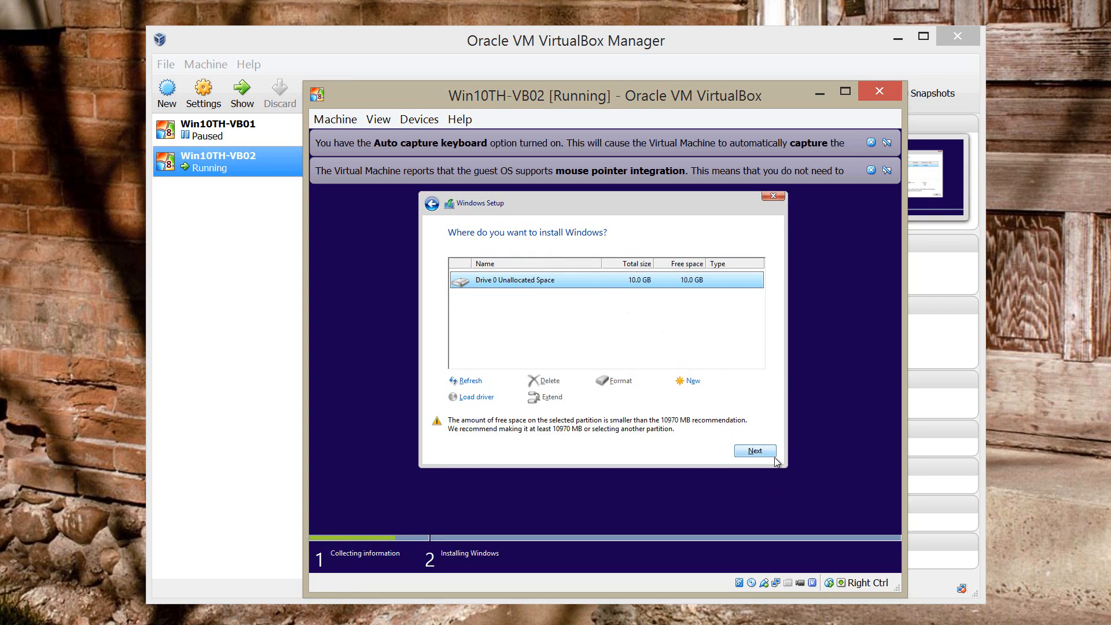
click(753, 450)
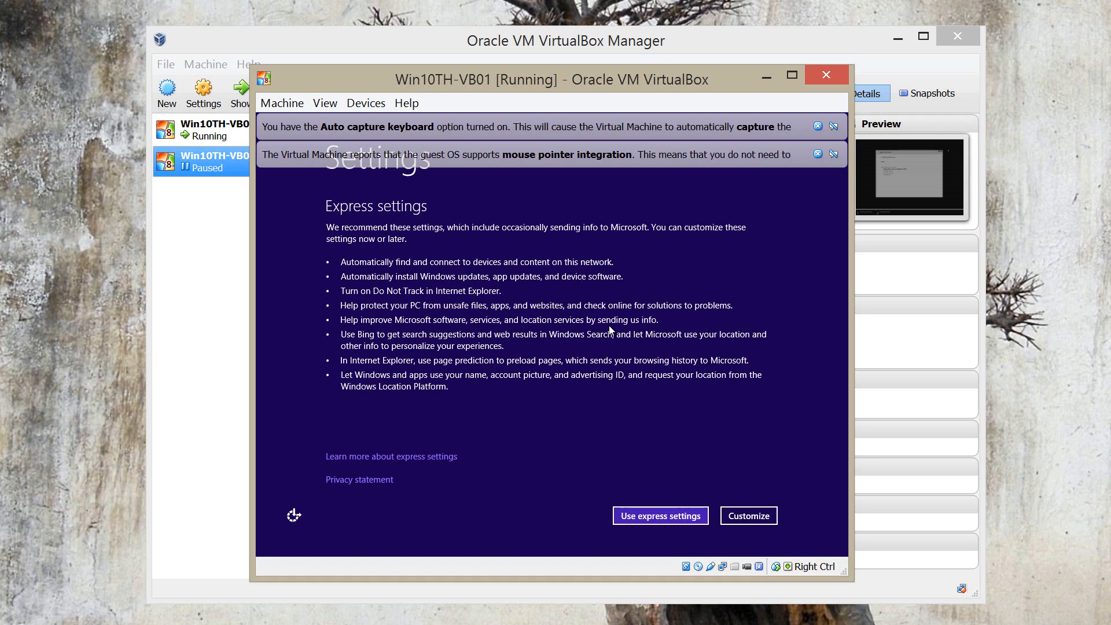
mouse_move(614, 333)
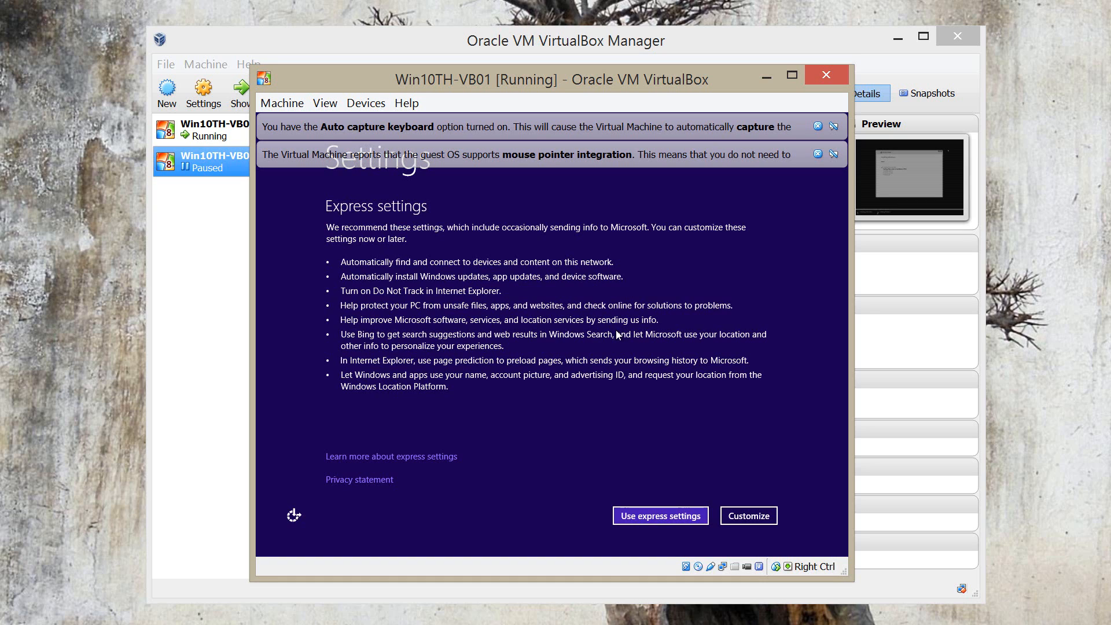
mouse_move(615, 335)
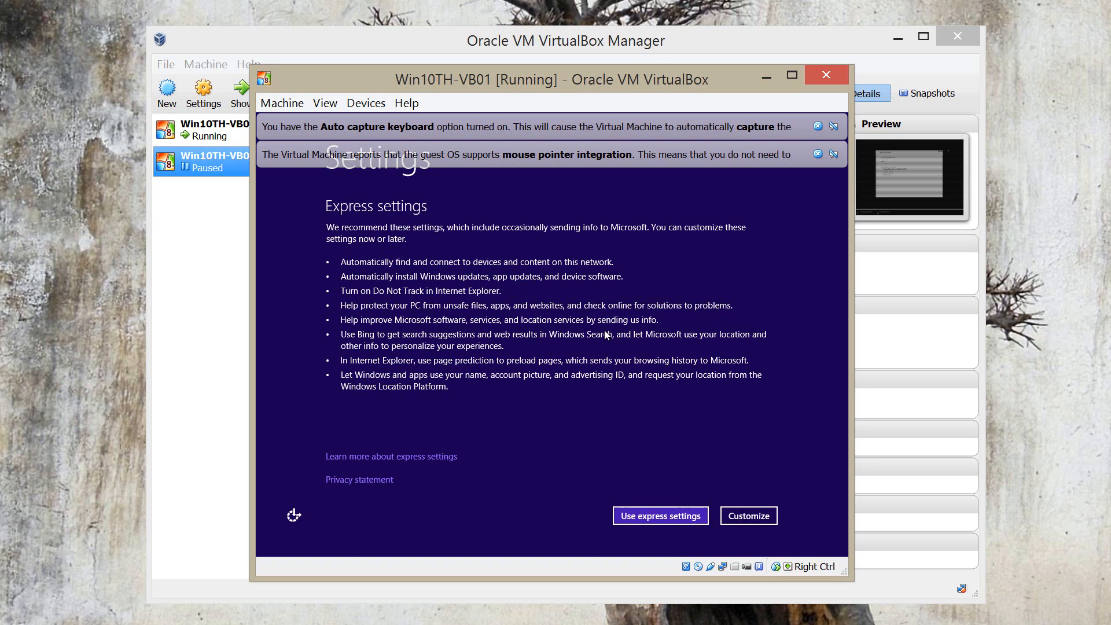
mouse_move(574, 307)
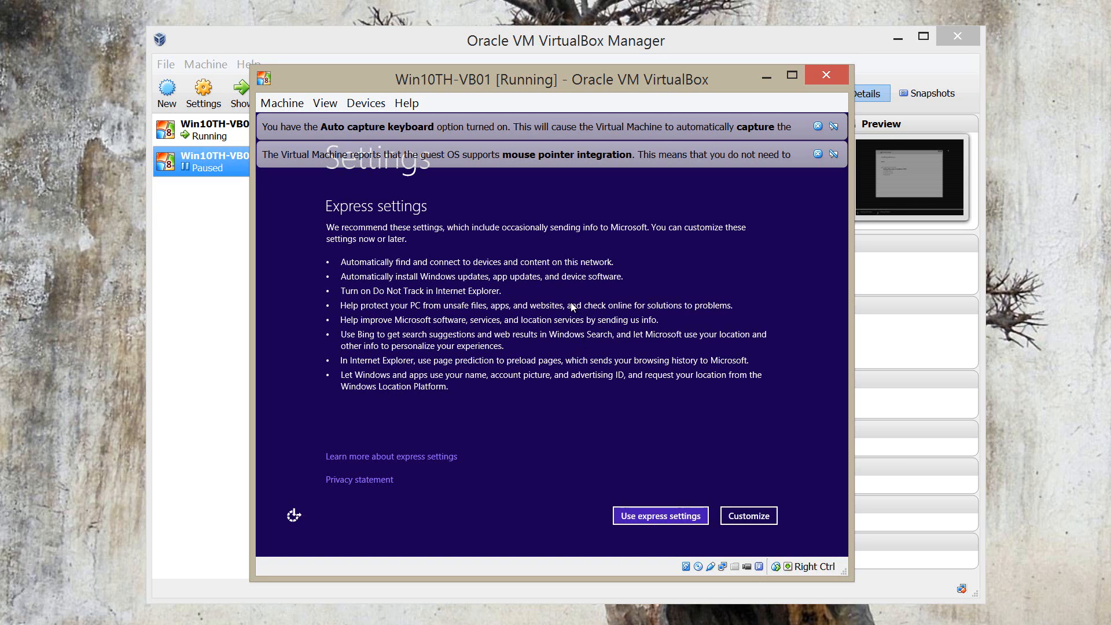
mouse_move(604, 480)
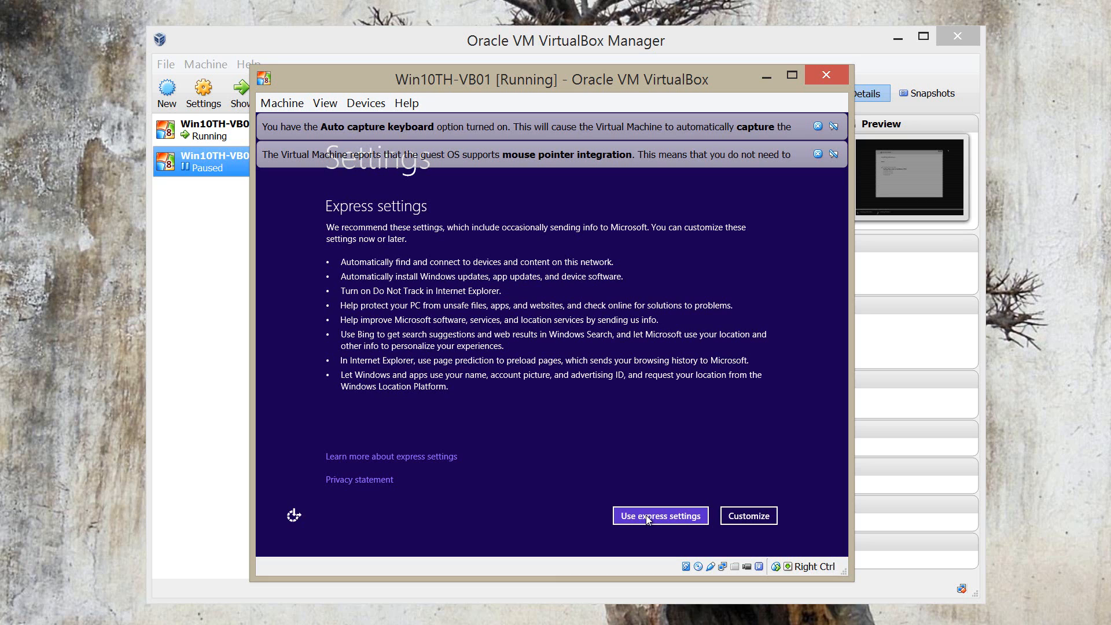
Step: Use express settings on Win10TH-VB01, reaching the account creation screen
click(659, 515)
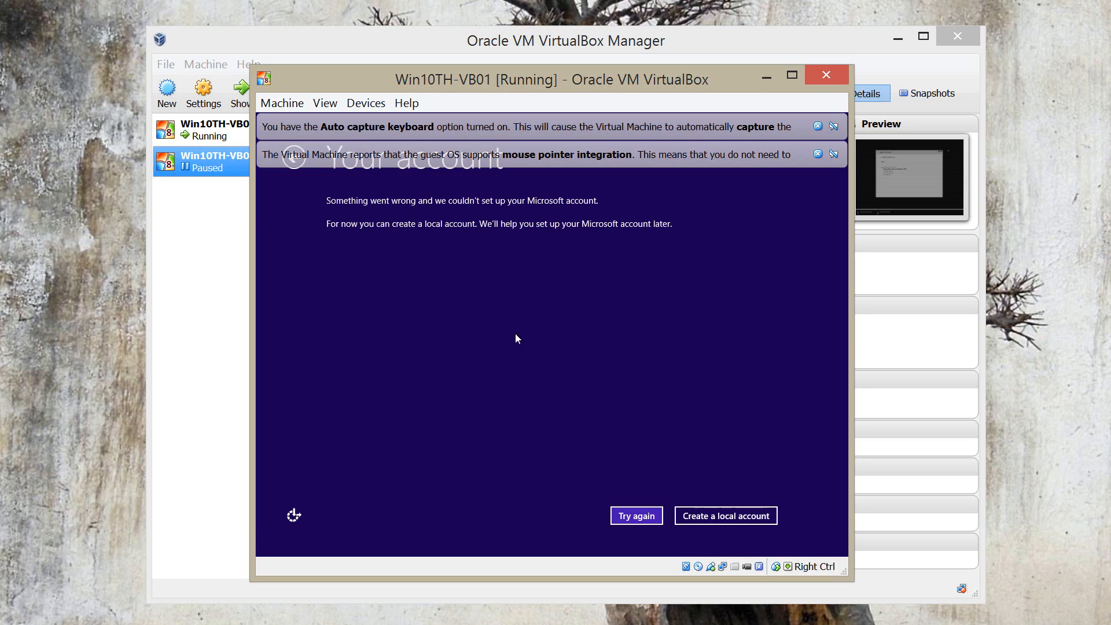
mouse_move(691, 339)
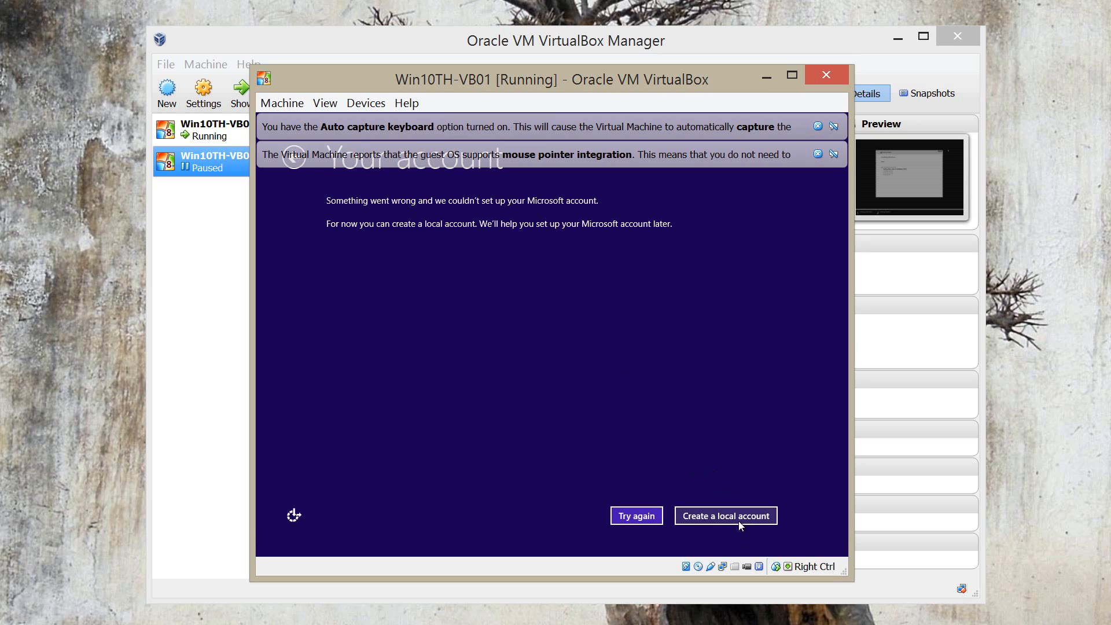
click(725, 515)
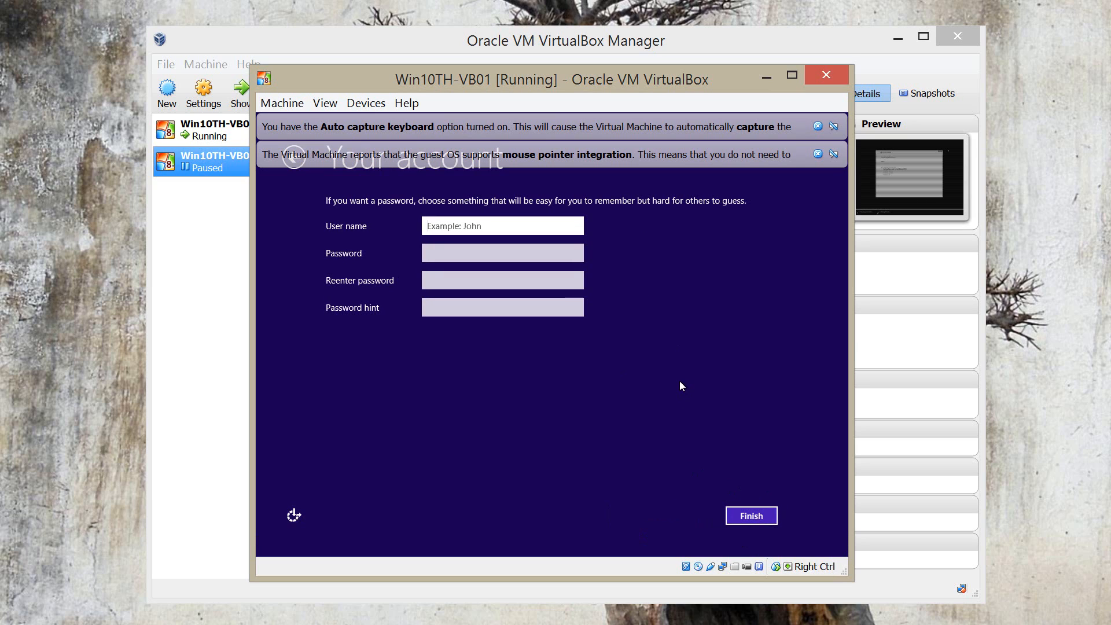
text(admin)
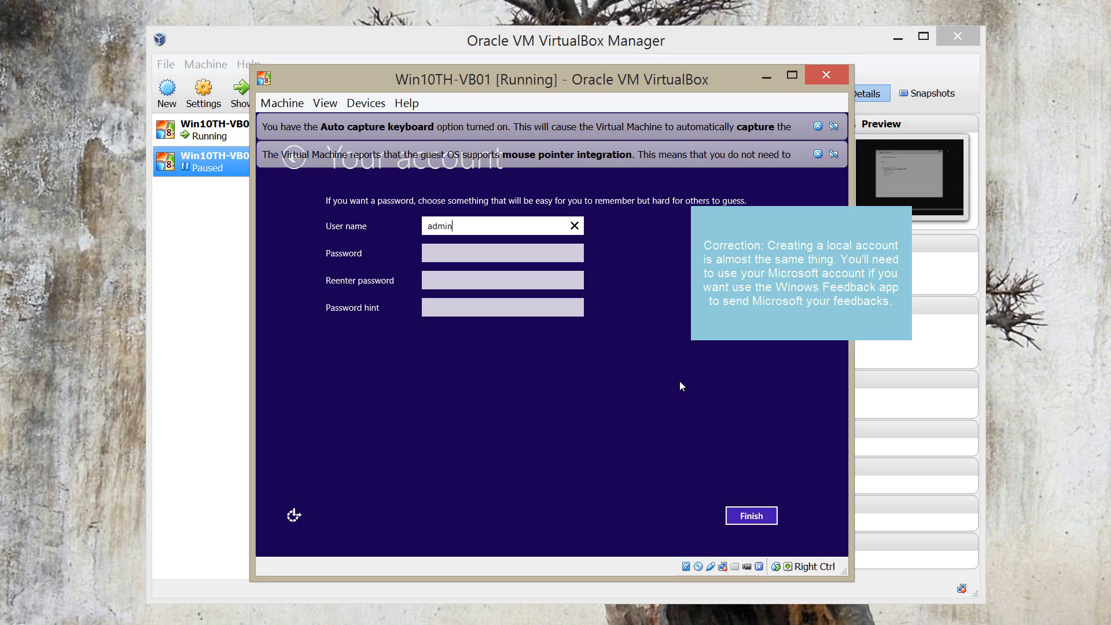
text(password)
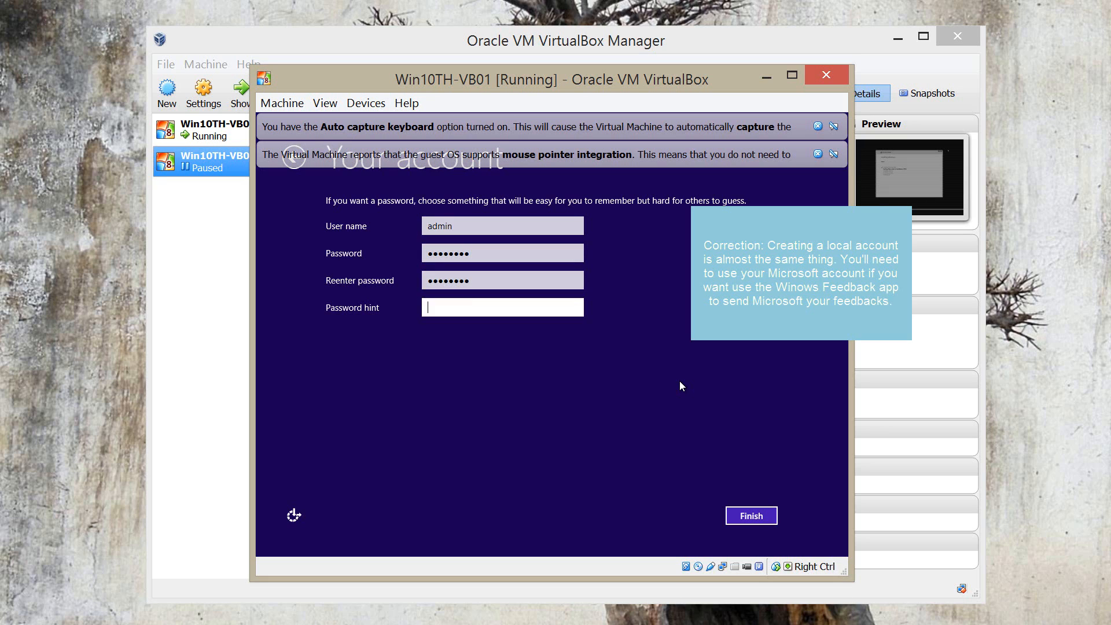
text(no hint)
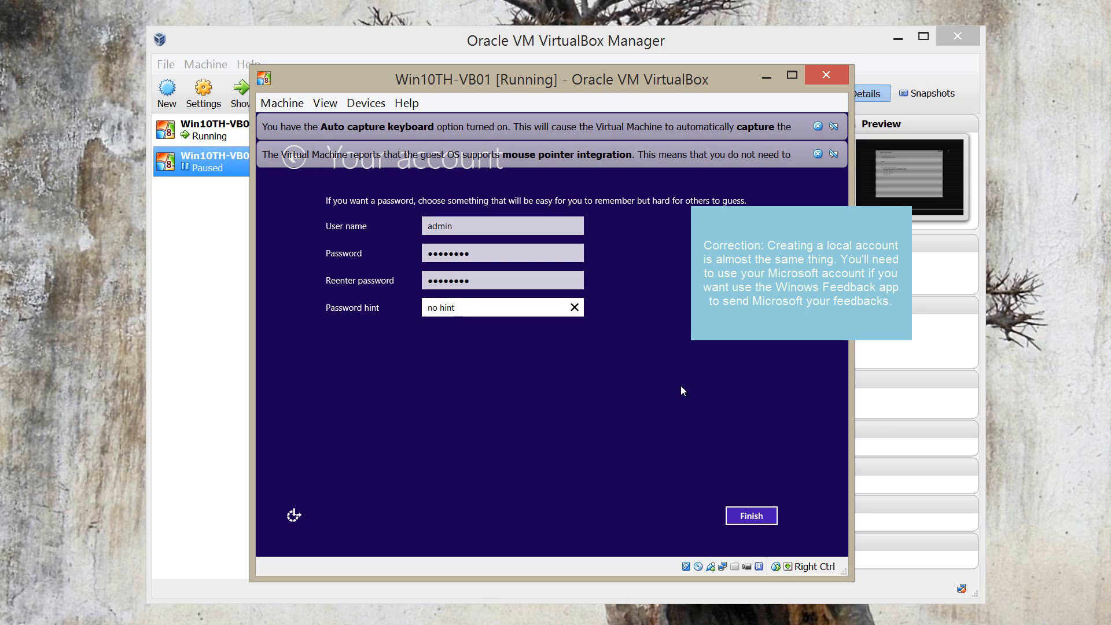
click(749, 515)
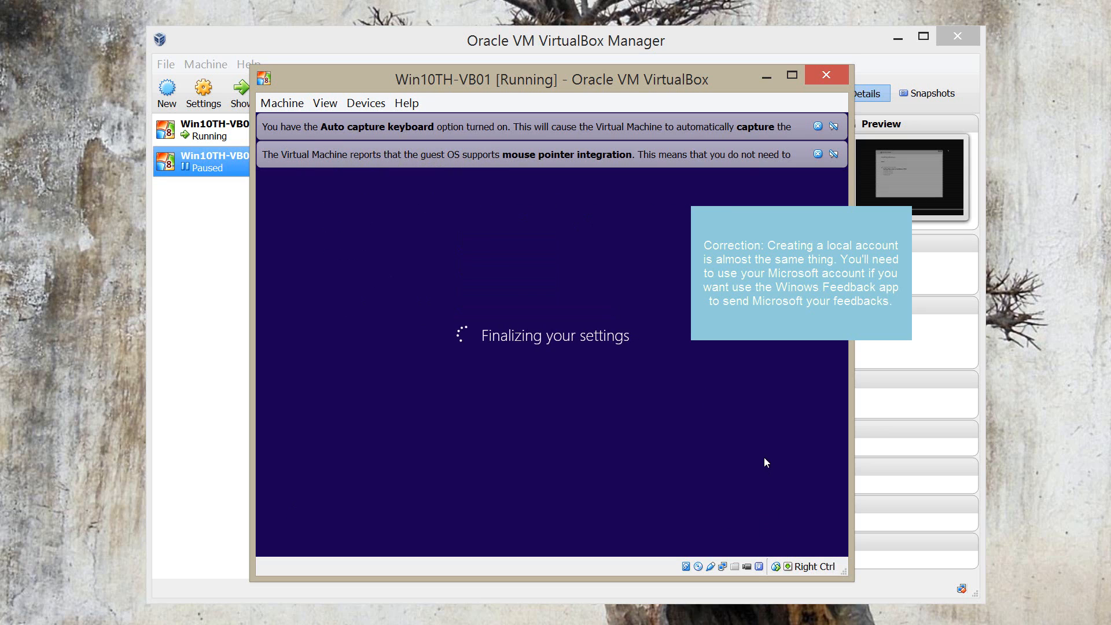